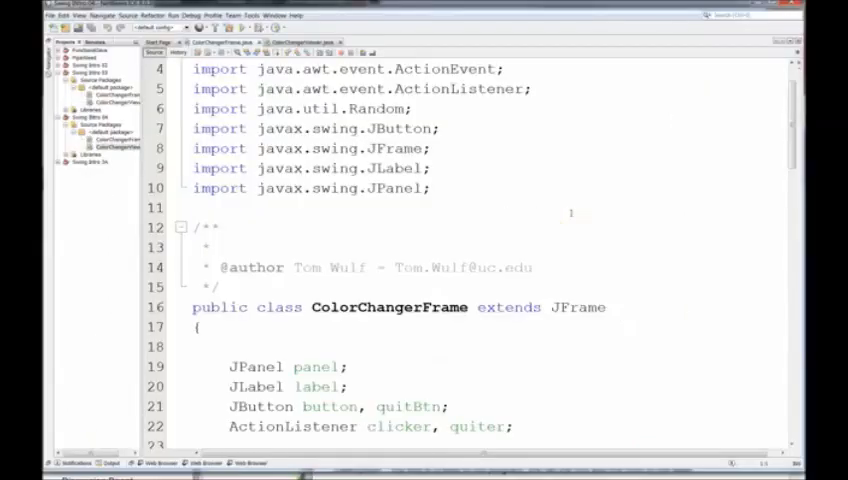
# Replace the line-19 panel field with JPanel fields main, titlePnl, contentPnl, controlPnl
pyautogui.scroll(-3)
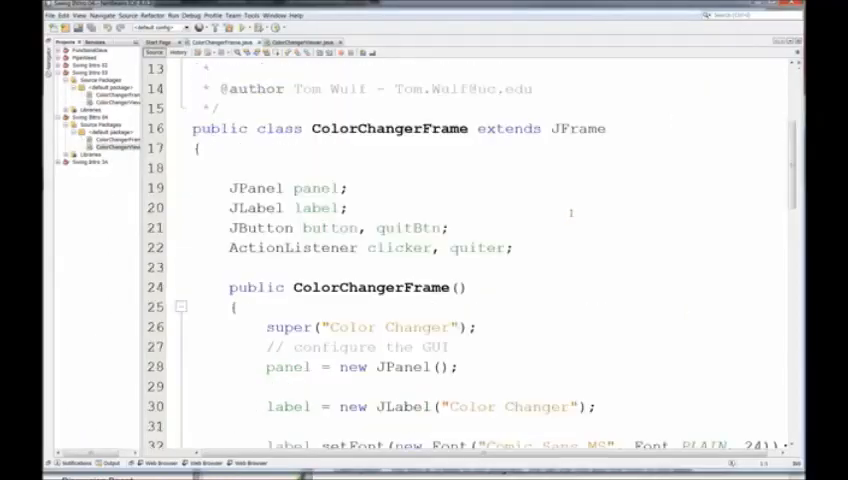
pyautogui.scroll(-3)
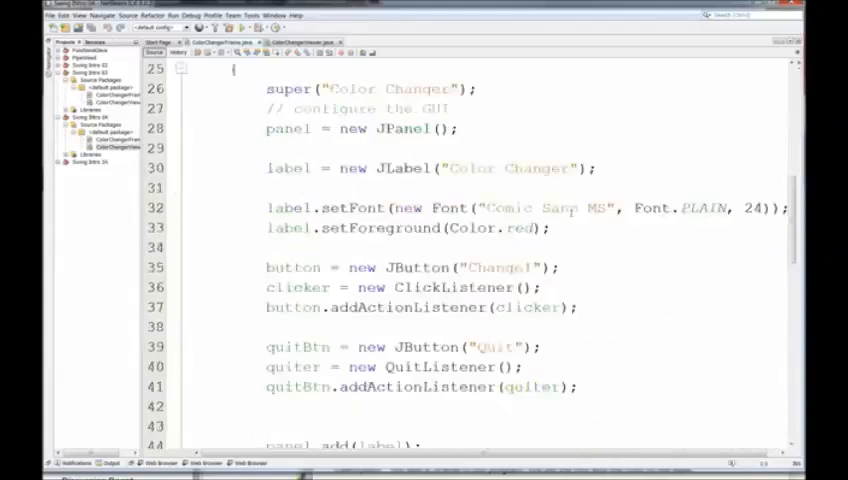
pyautogui.scroll(3)
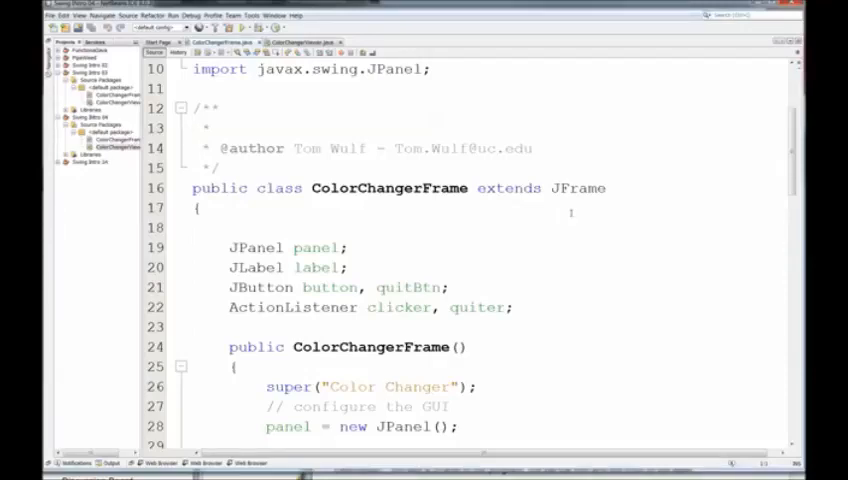
pyautogui.scroll(-3)
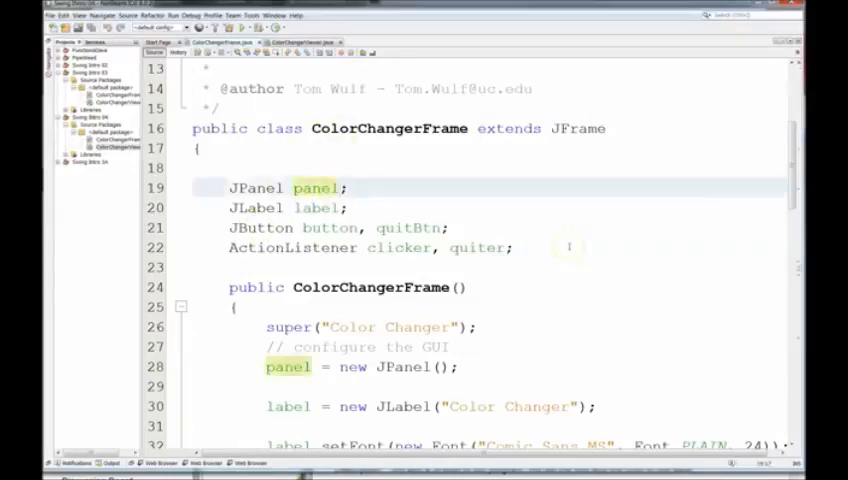
pyautogui.doubleClick(316, 188)
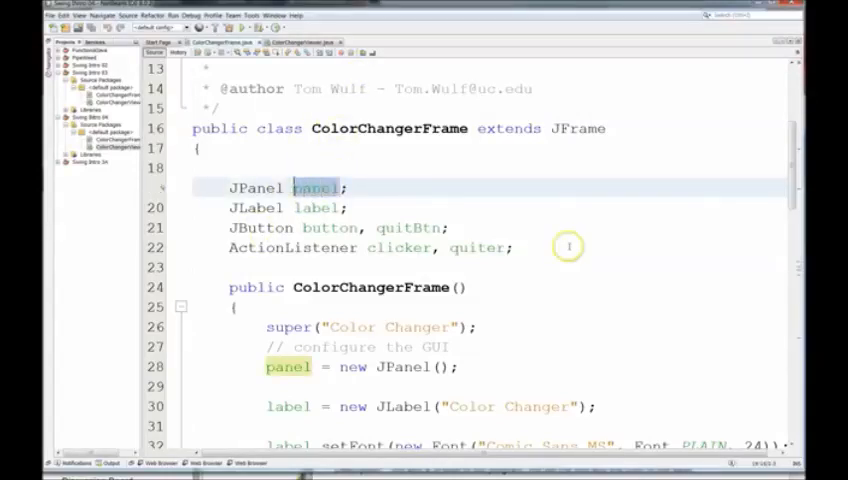
pyautogui.write('main,')
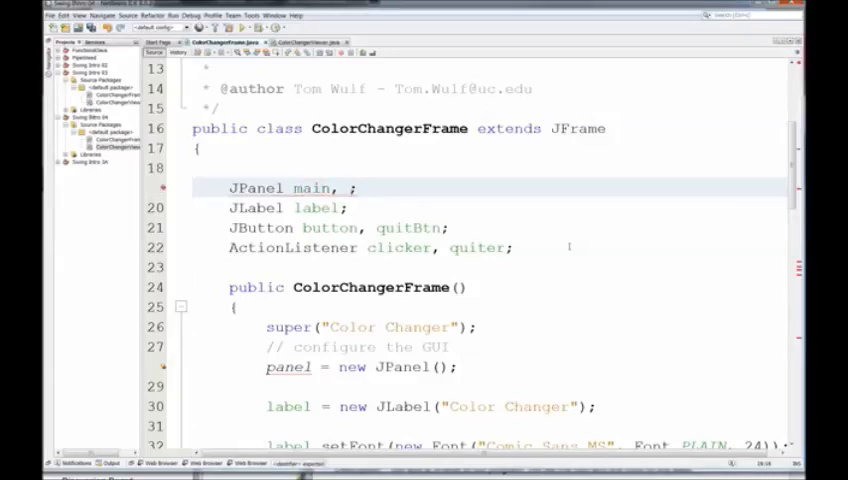
pyautogui.write('titlePnl,')
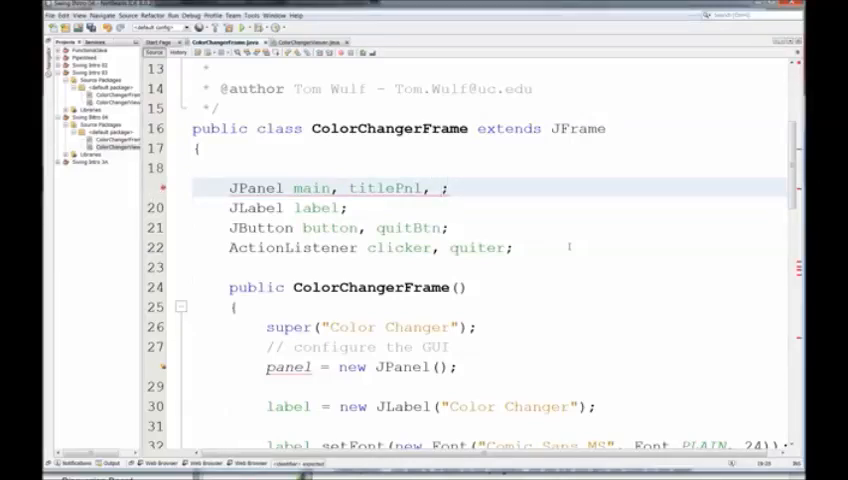
pyautogui.write('contentP')
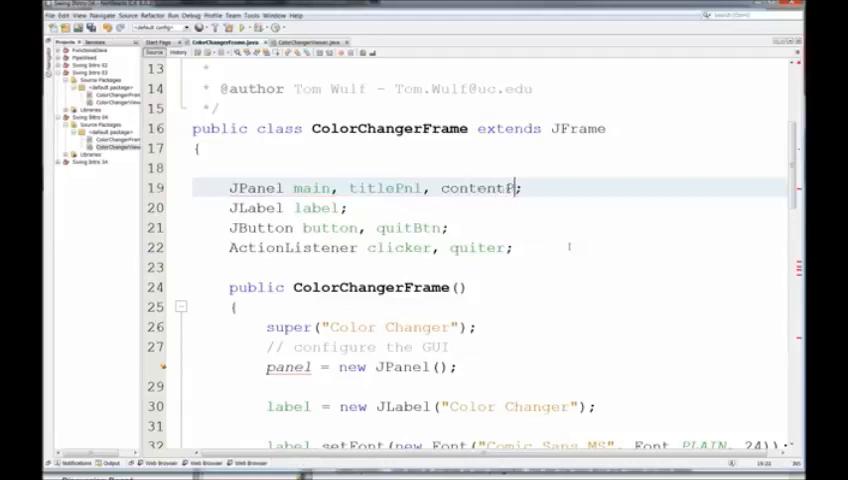
pyautogui.write('nl,;')
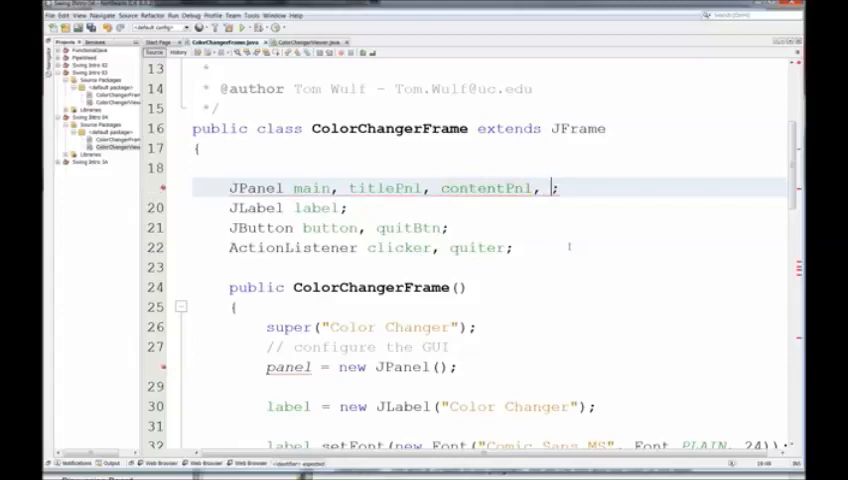
pyautogui.write('co')
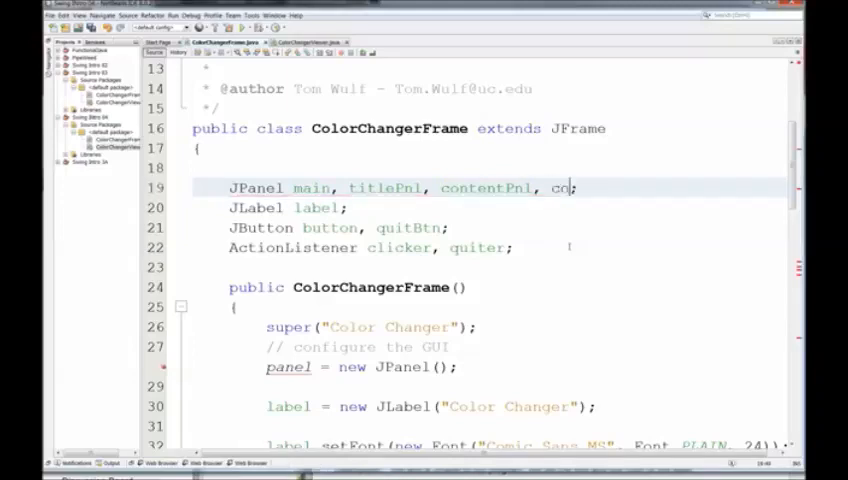
pyautogui.write('ntrol;')
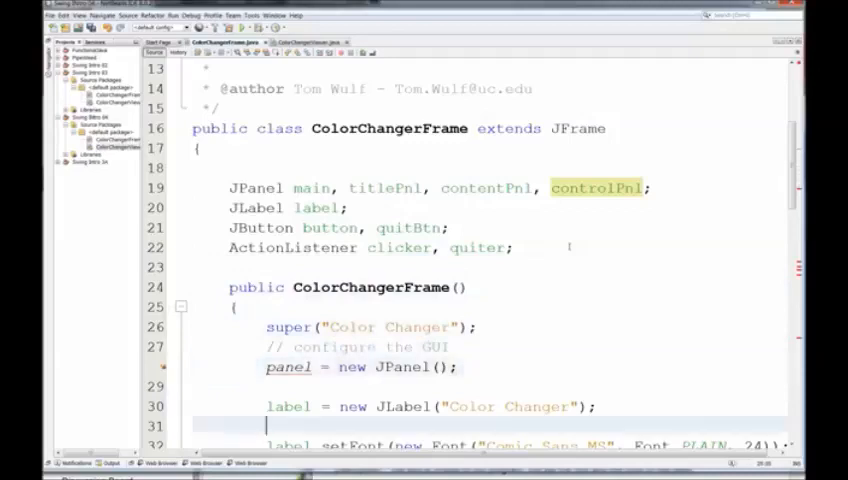
# Create new JPanels main, titlePnl, contentPnl and controlPnl from the duplicated panel line
pyautogui.scroll(-3)
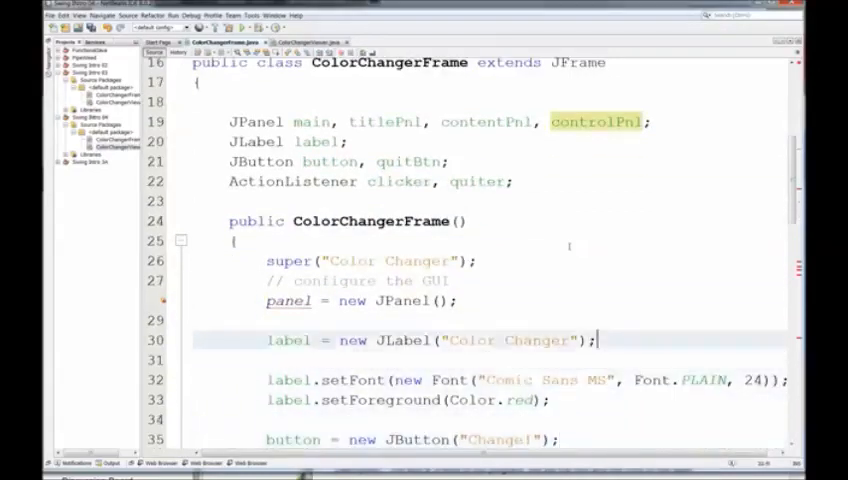
pyautogui.click(438, 300)
pyautogui.write('mai')
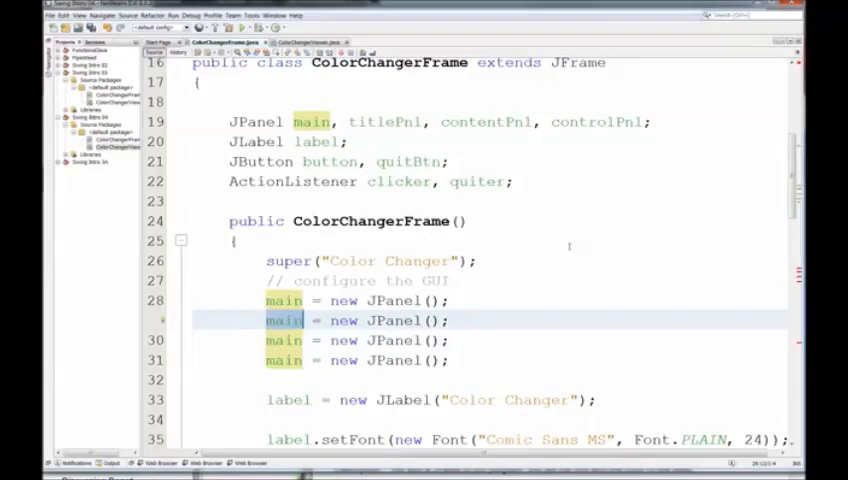
pyautogui.write('titlePnl')
pyautogui.click(491, 340)
pyautogui.write('contentPnl')
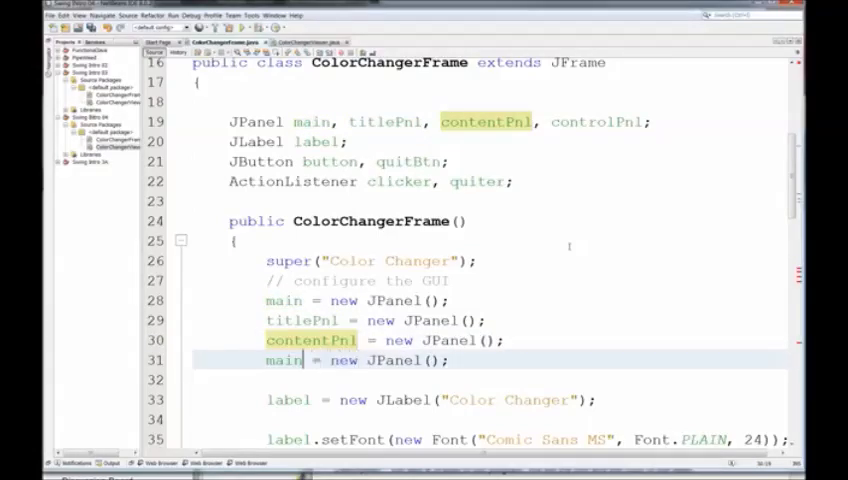
pyautogui.doubleClick(283, 360)
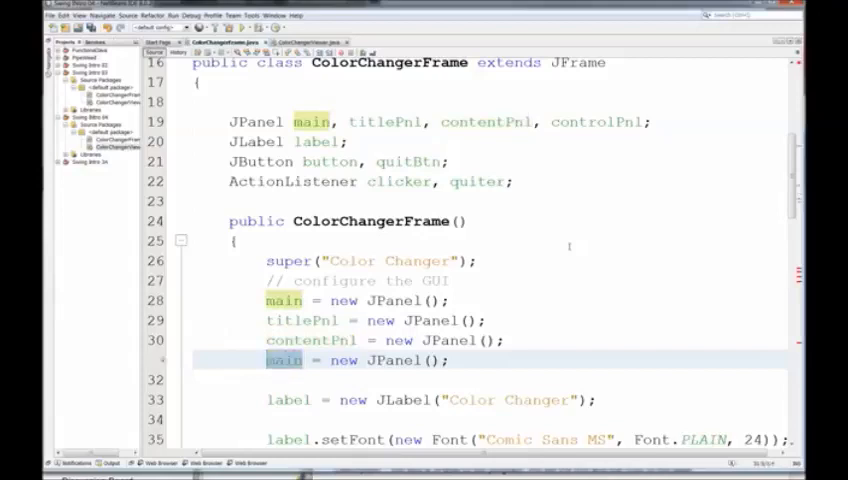
pyautogui.write('controlP')
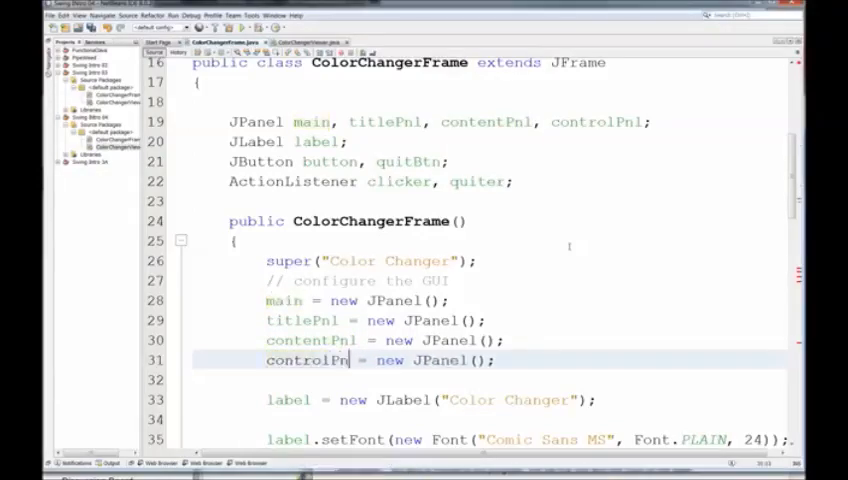
pyautogui.doubleClick(309, 360)
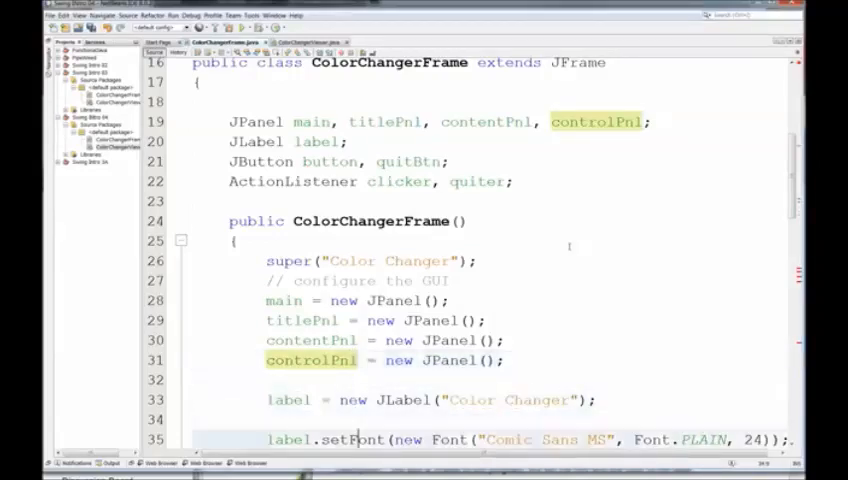
# Change panel.add(label) so the label is added to titlePnl
pyautogui.scroll(-3)
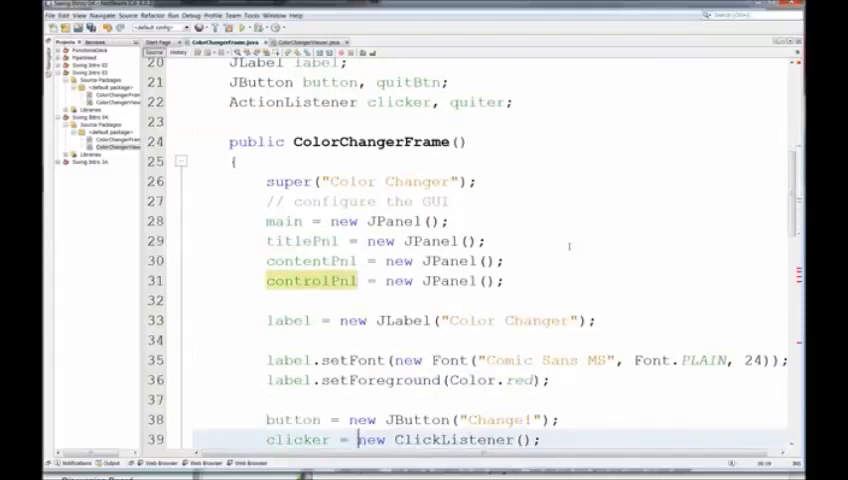
pyautogui.scroll(-3)
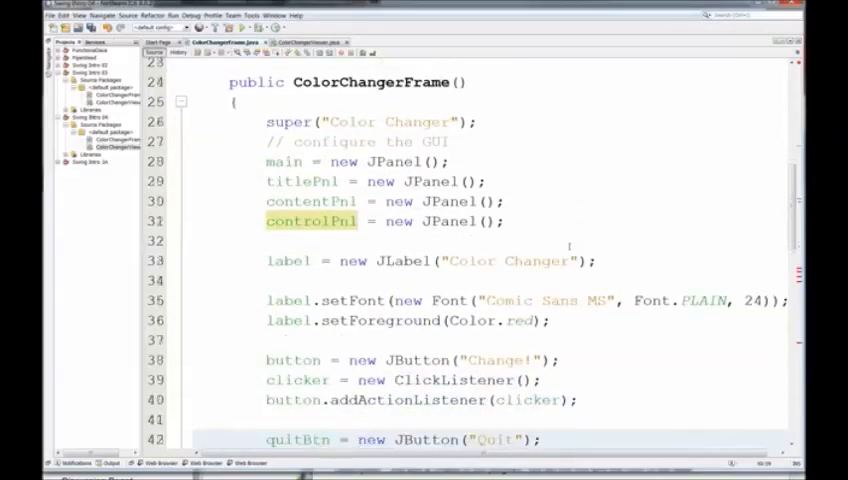
pyautogui.scroll(-3)
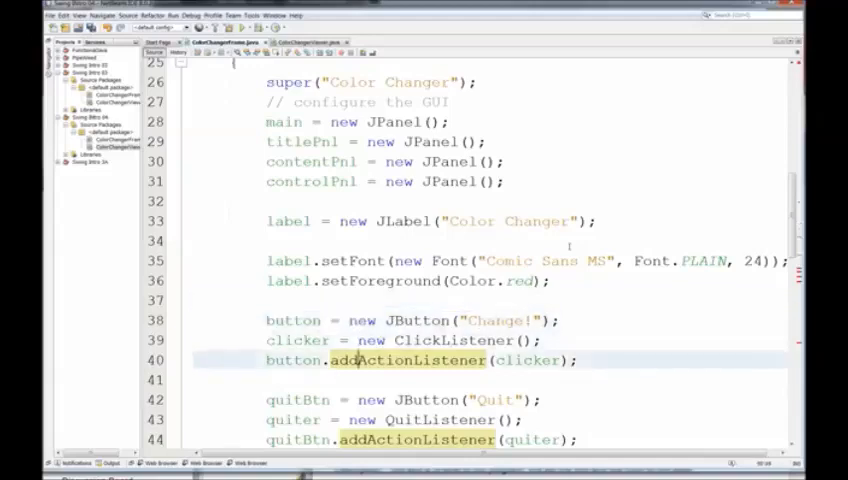
pyautogui.scroll(-3)
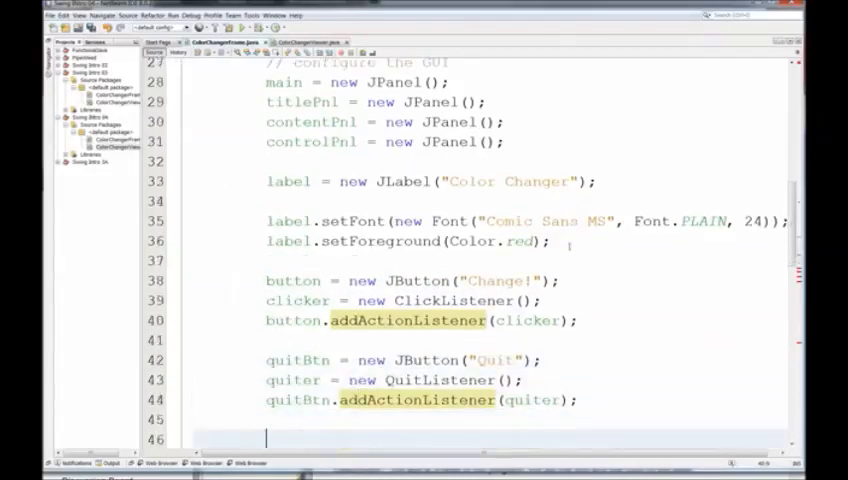
pyautogui.write('panel.add(label);')
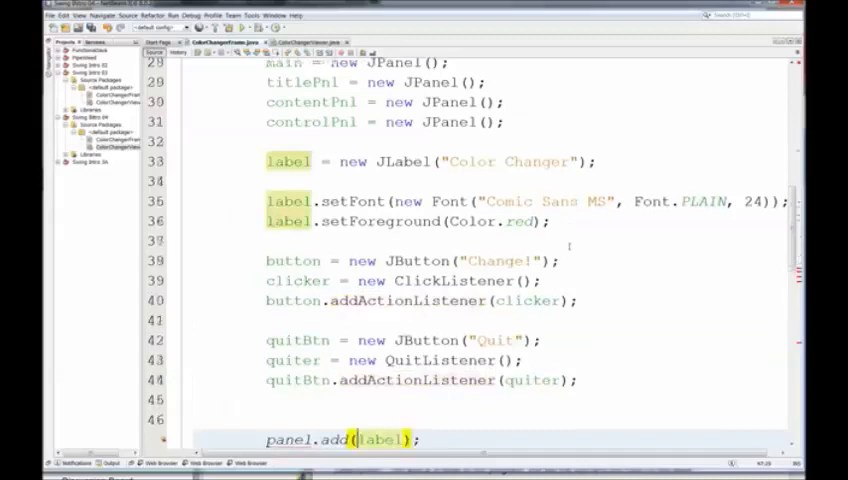
pyautogui.scroll(-3)
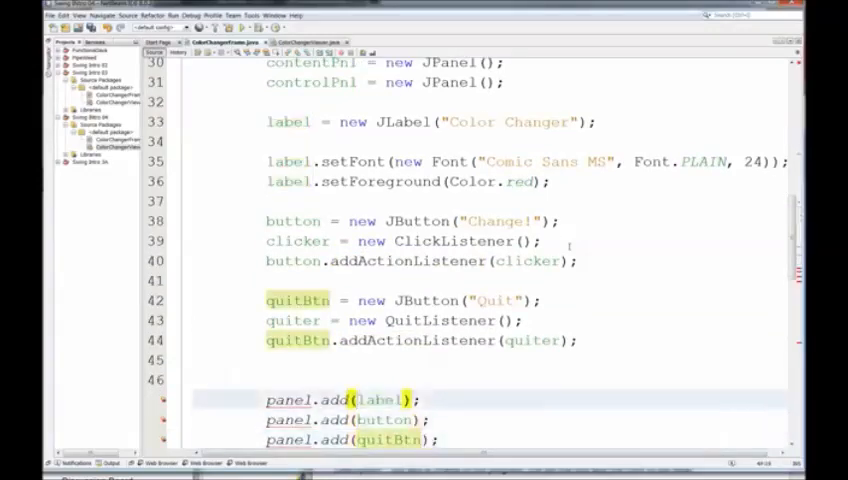
pyautogui.doubleClick(287, 399)
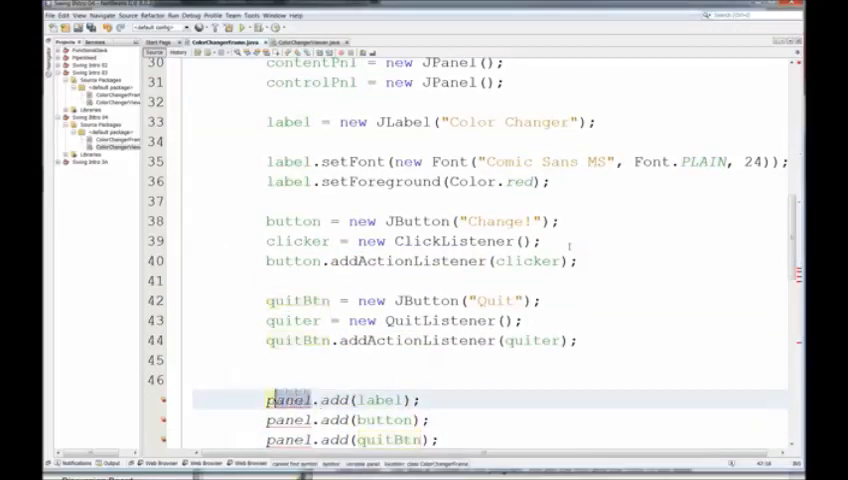
pyautogui.write('title')
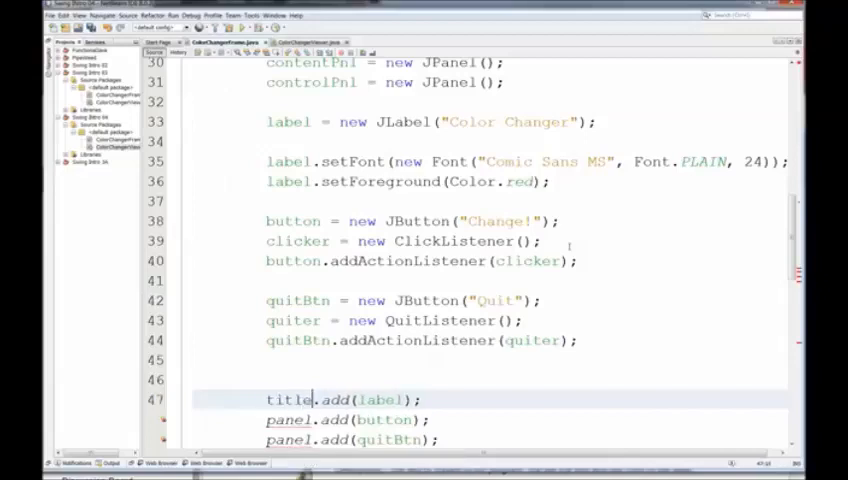
pyautogui.write('Pnl')
pyautogui.click(490, 439)
pyautogui.write('Co')
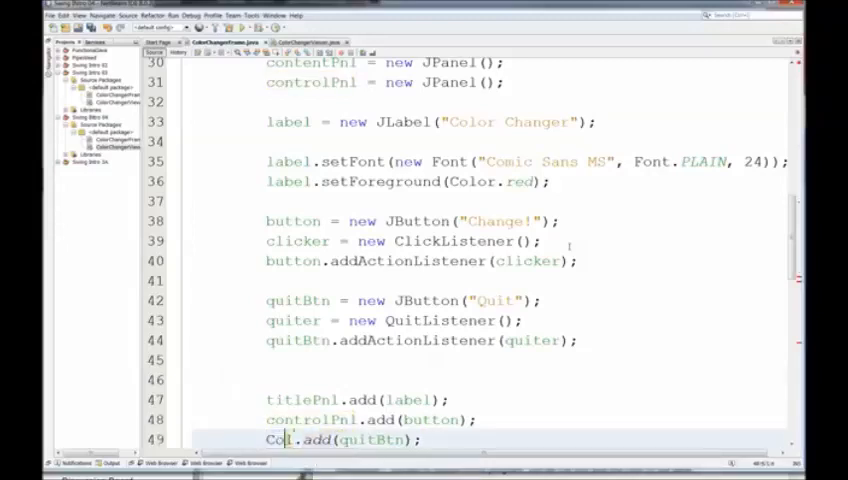
# Add quitBtn to controlPnl and main to the frame, then insert a blank line
pyautogui.press('Backspace')
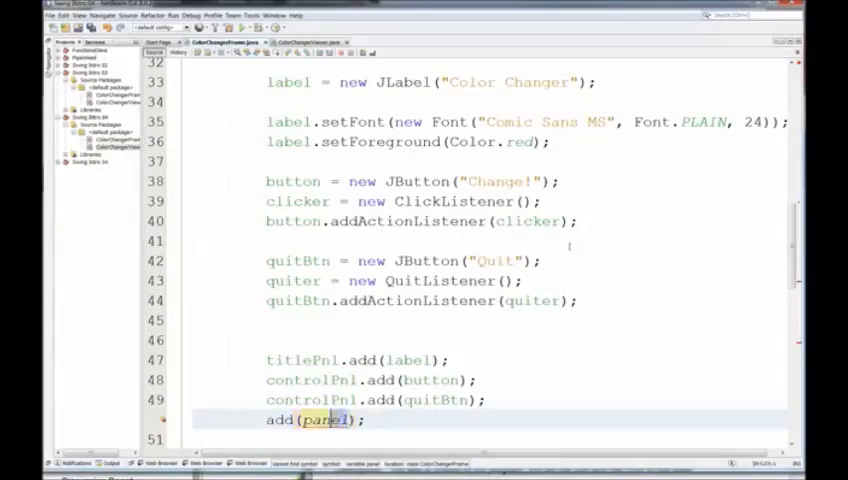
pyautogui.write('main')
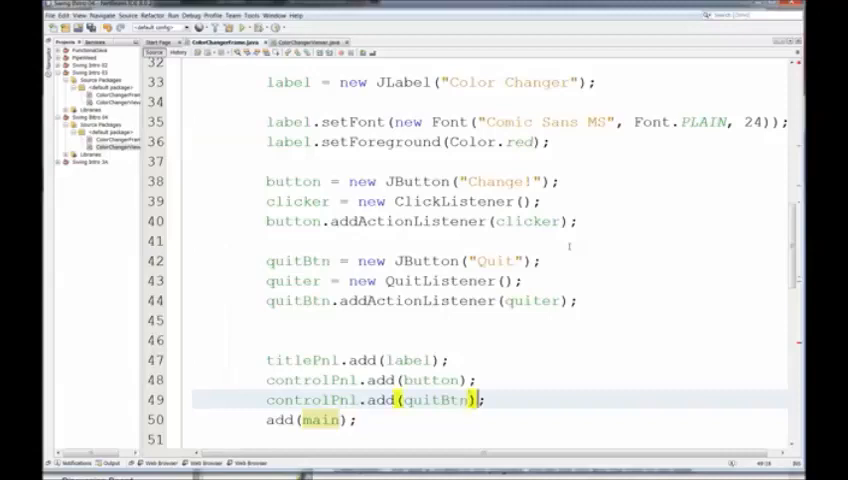
pyautogui.press('enter')
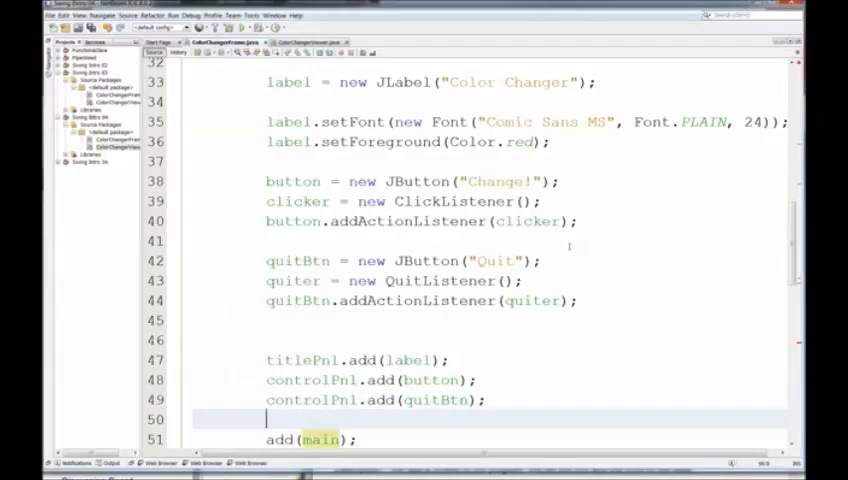
# Type main.setLayout(new BorderLayout()); on the blank line using code completion
pyautogui.scroll(-3)
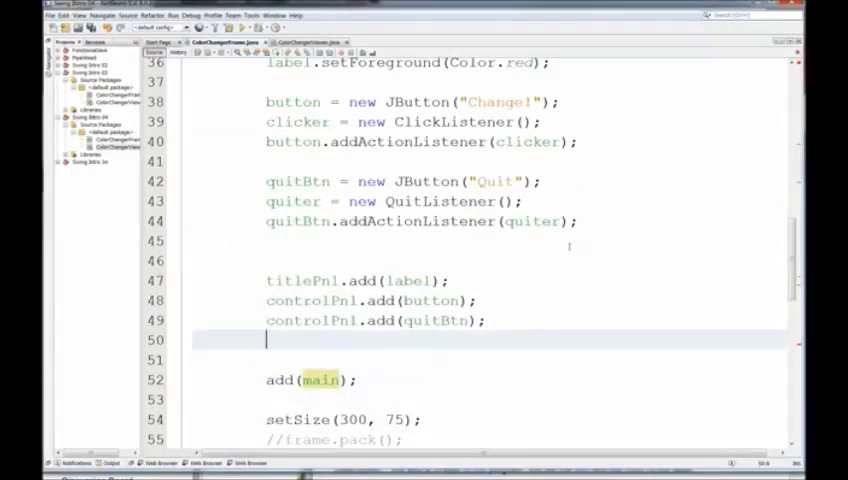
pyautogui.write('main')
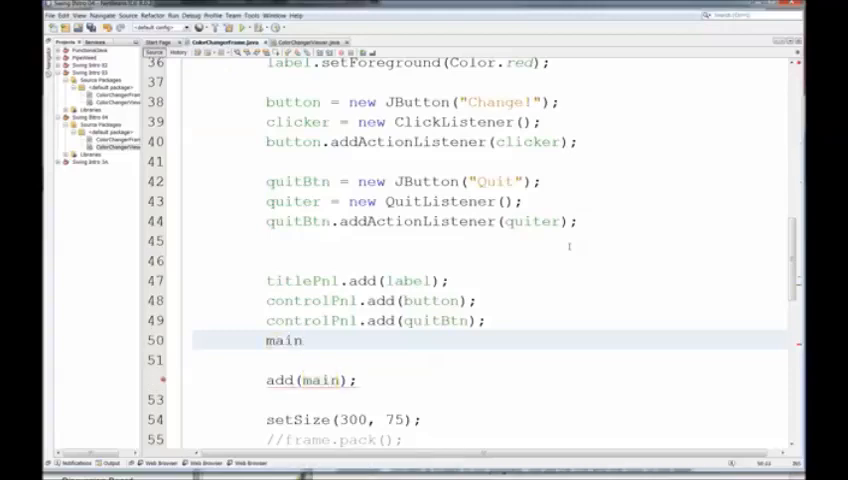
pyautogui.write('.setLayout(null);')
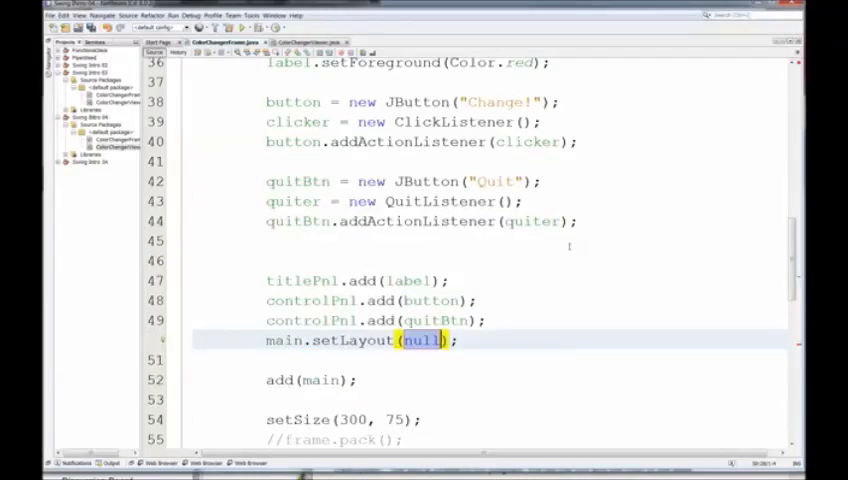
pyautogui.write('new Bo')
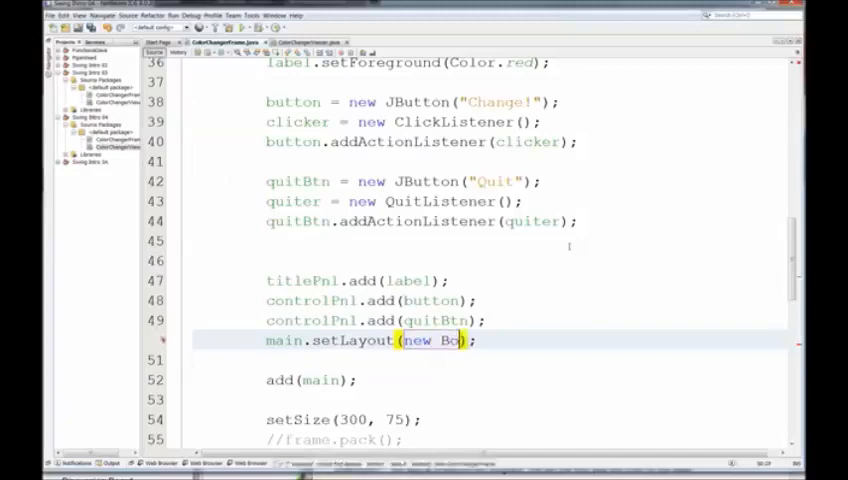
pyautogui.write('BorderLayout(')
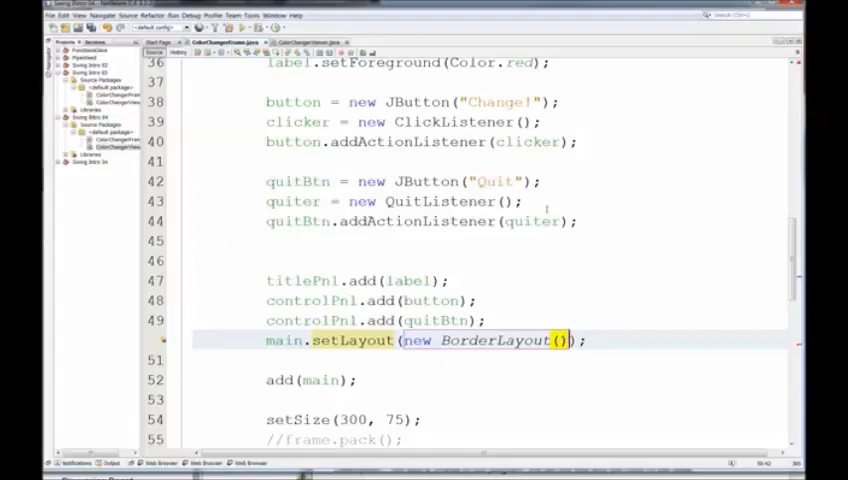
pyautogui.scroll(-3)
pyautogui.write('main.')
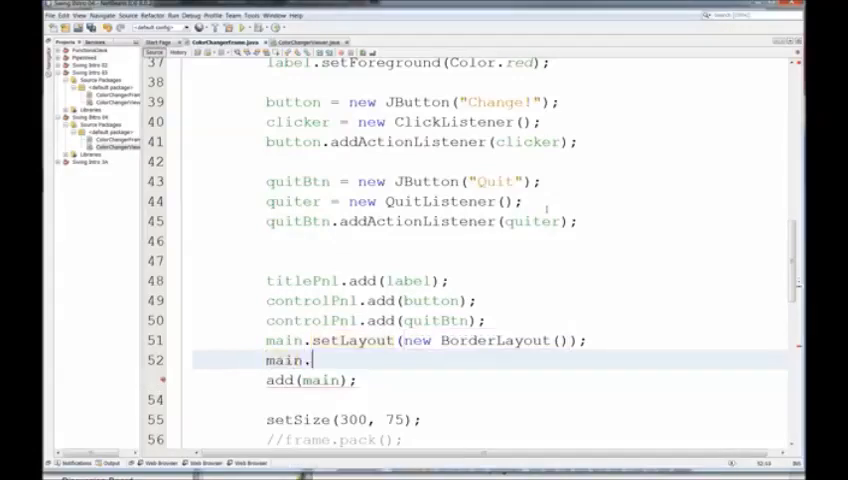
# Add titlePnl to main at BorderLayout.NORTH
pyautogui.write('add(main)')
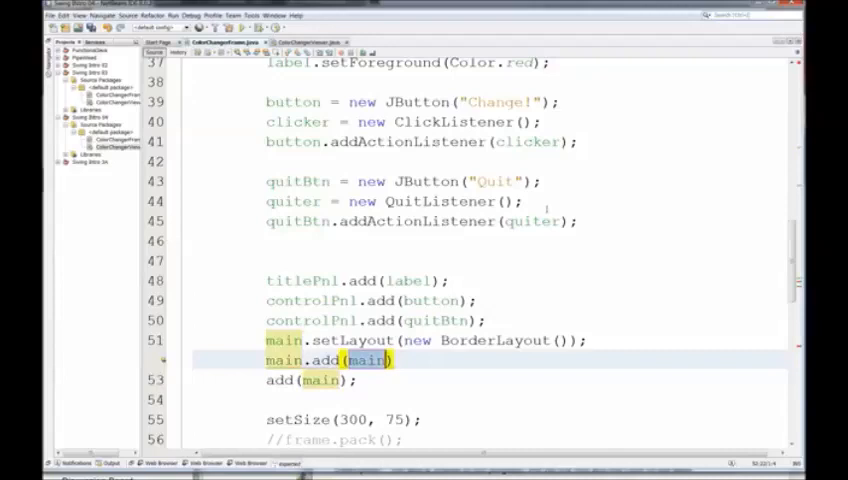
pyautogui.write('titl')
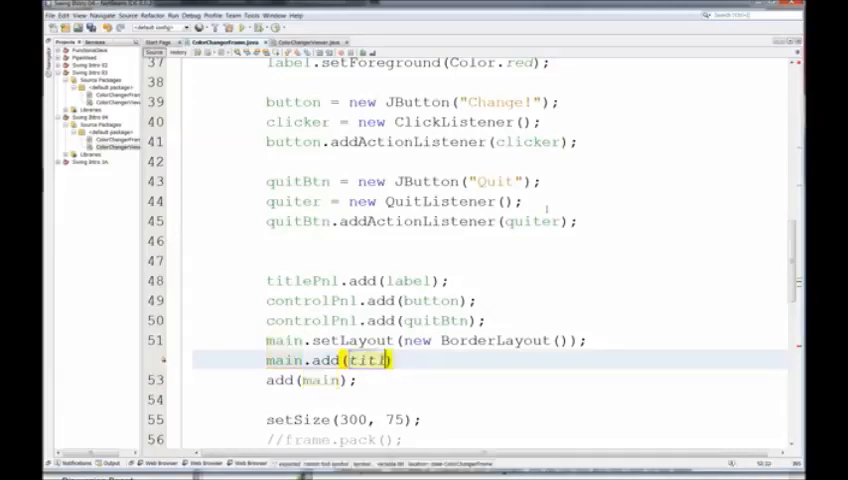
pyautogui.write('ePnl')
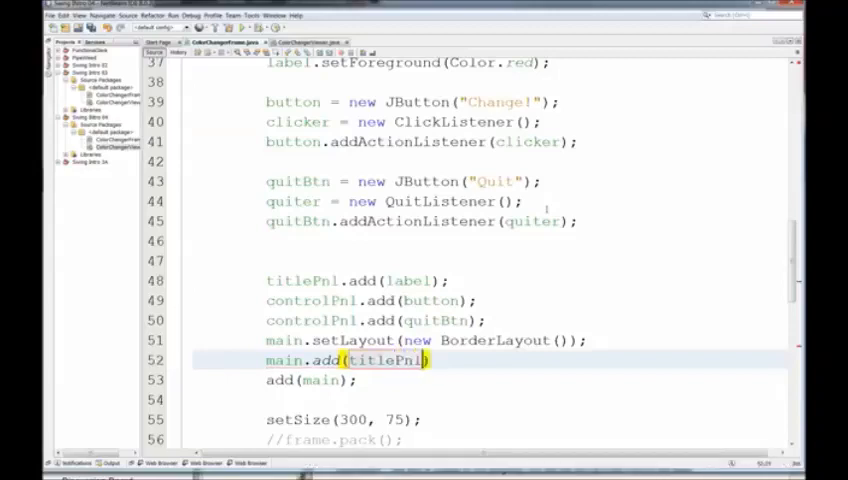
pyautogui.write(',')
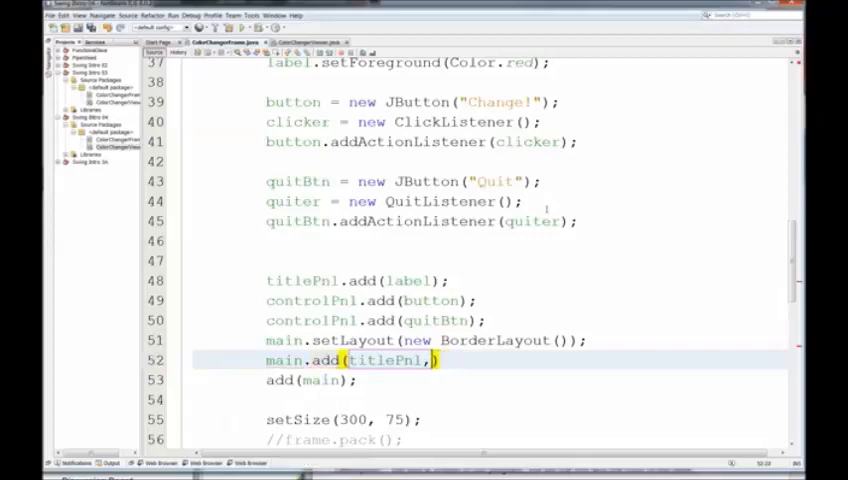
pyautogui.write('BorderLayout')
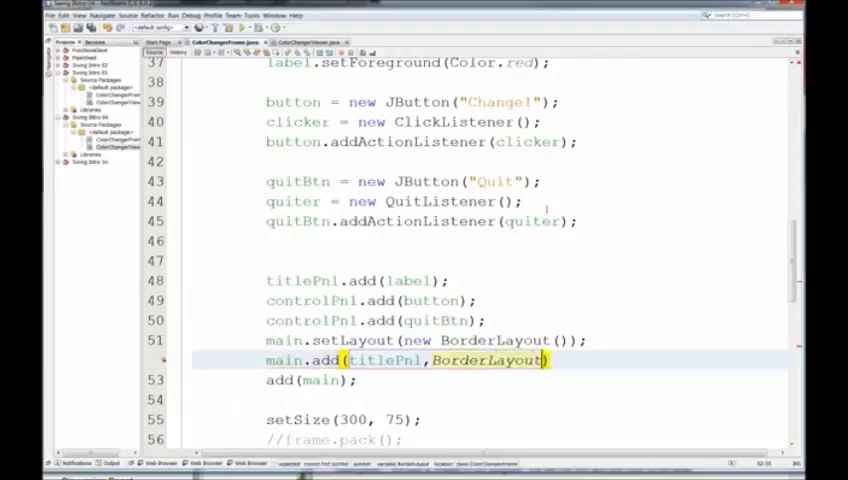
pyautogui.write('.NORTH')
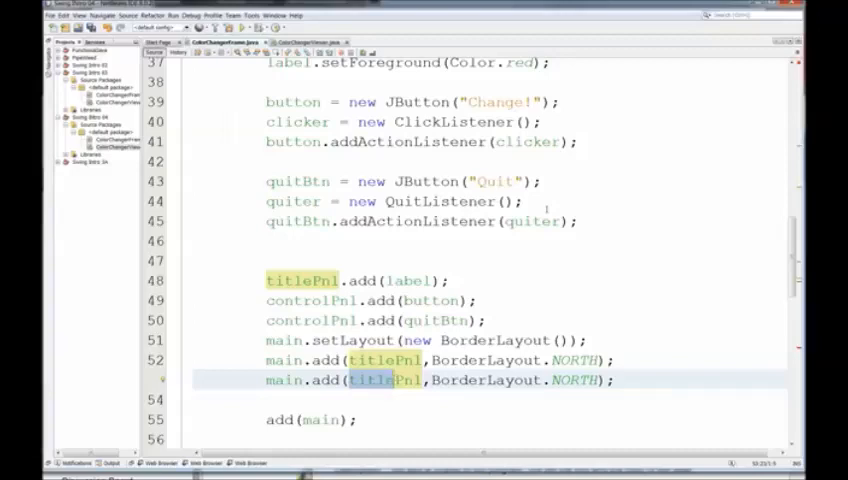
# Add contentPnl to main at BorderLayout.CENTER and controlPnl at SOUTH
pyautogui.write('contentPnl')
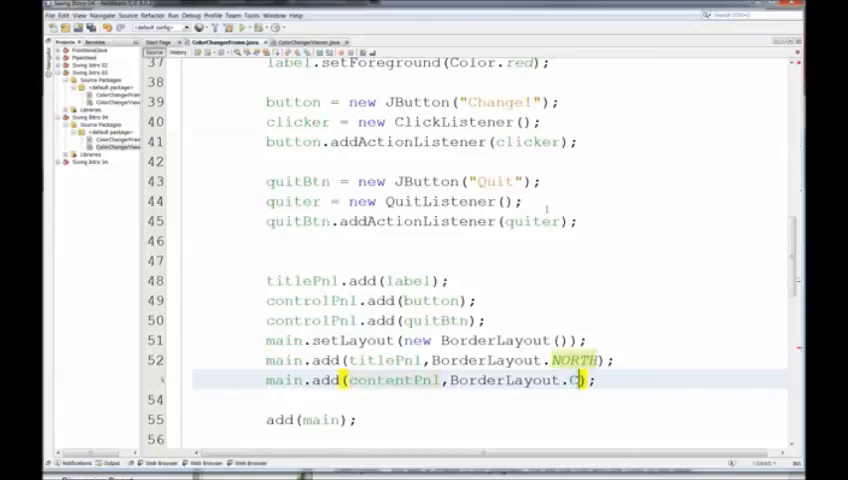
pyautogui.write('center')
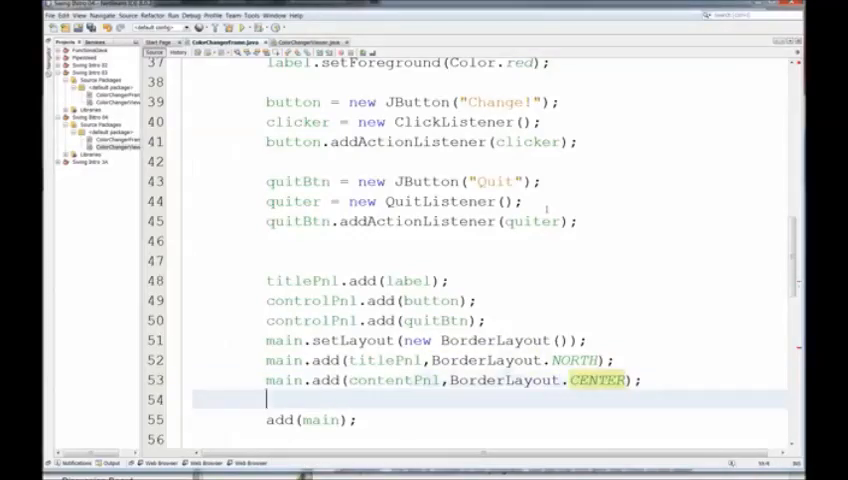
pyautogui.write('main.add(titlePnl,BorderLayout.NORTH);')
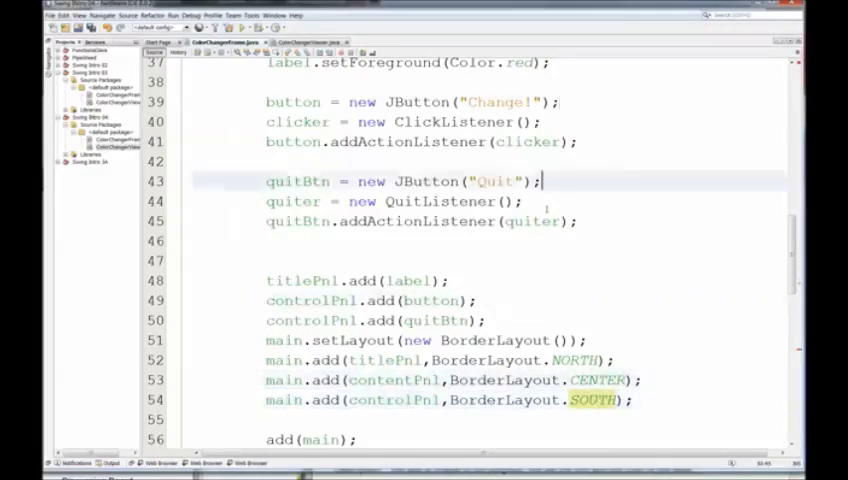
pyautogui.scroll(3)
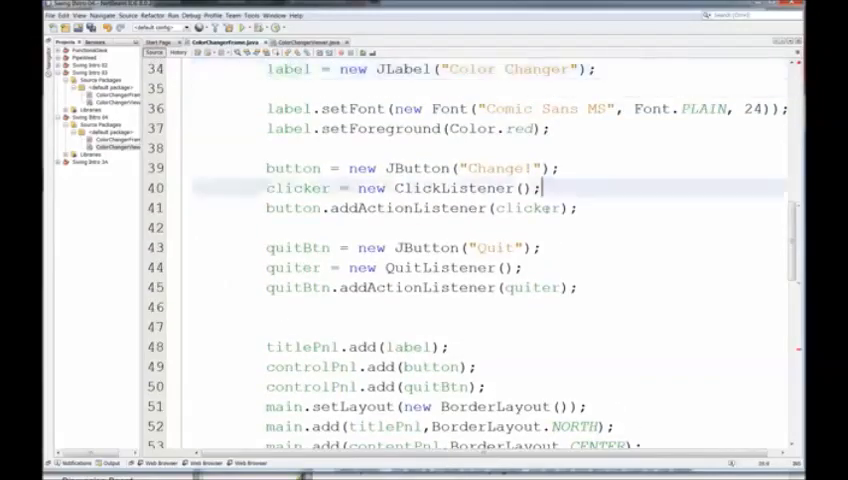
pyautogui.scroll(-3)
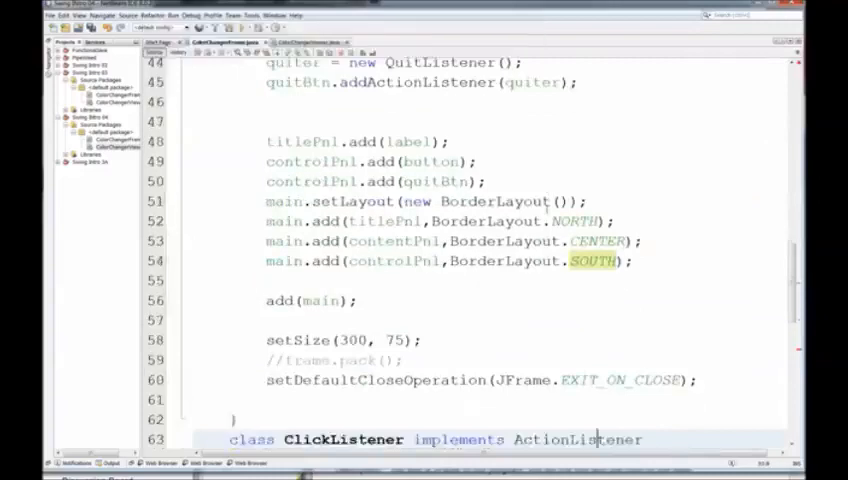
pyautogui.scroll(-3)
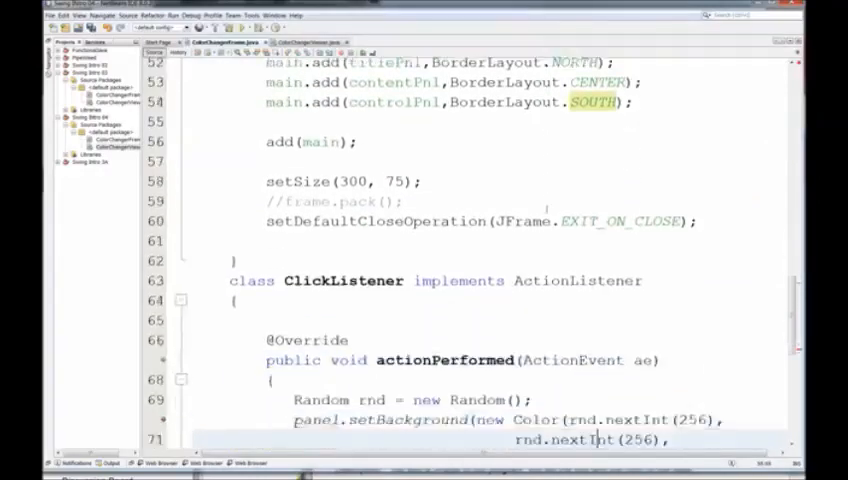
# Replace panel with contentPnl in ClickListener's actionPerformed background call
pyautogui.scroll(-3)
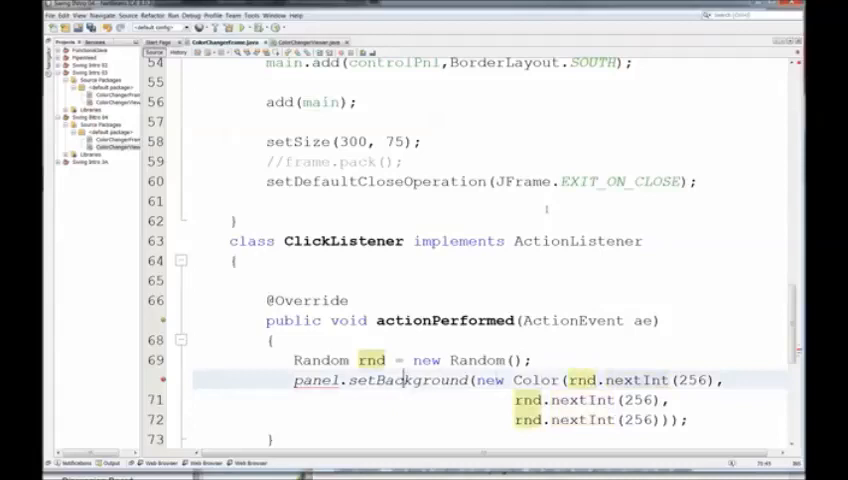
pyautogui.doubleClick(315, 380)
pyautogui.write('contentPn')
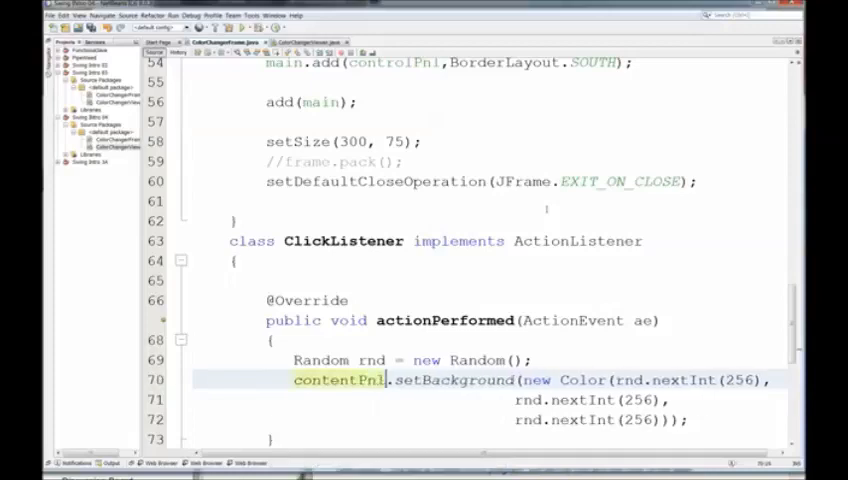
pyautogui.scroll(-3)
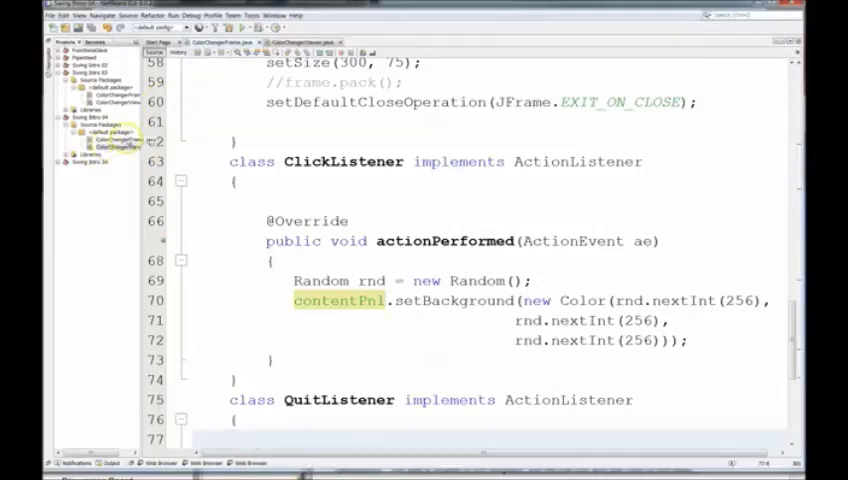
# Run ColorChangerViewer, click Change! three times, then Quit the app
pyautogui.rightClick(115, 142)
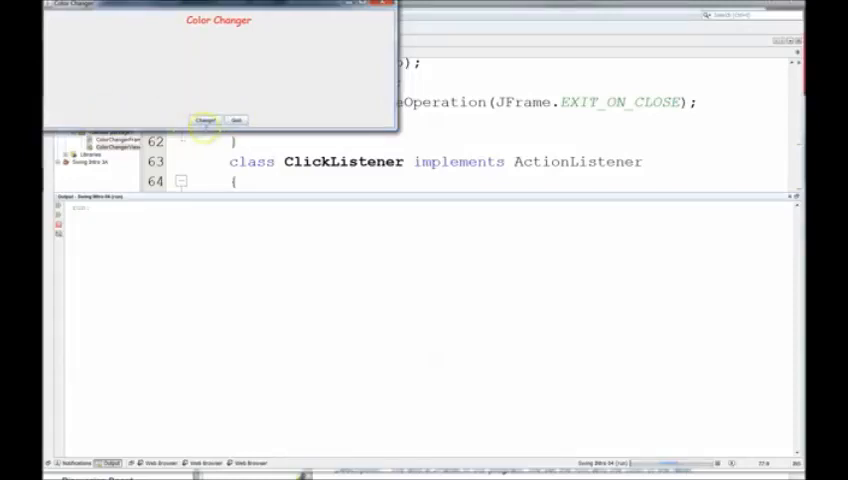
pyautogui.click(205, 120)
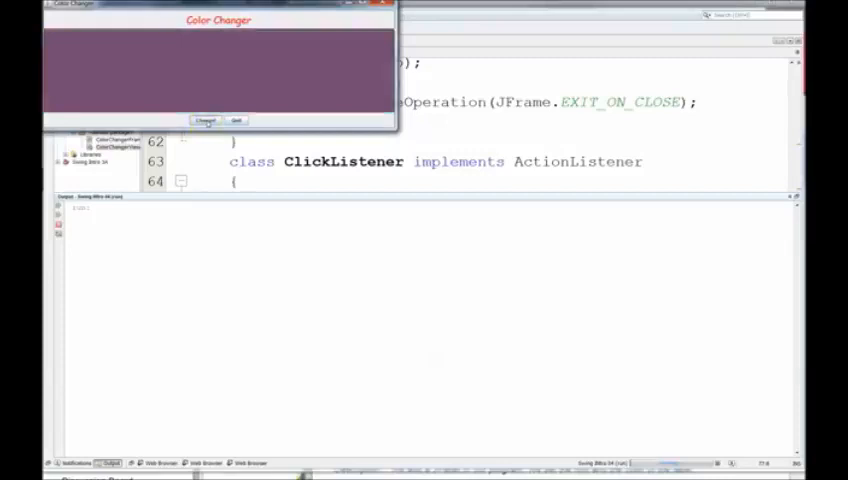
pyautogui.click(205, 120)
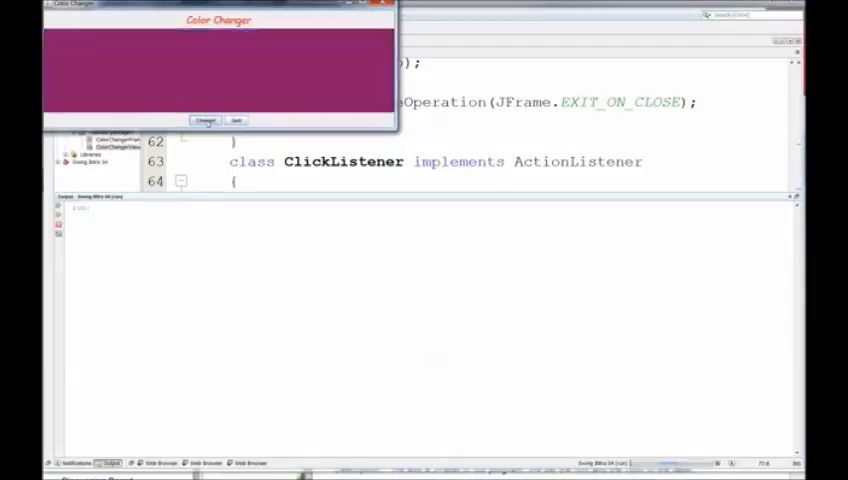
pyautogui.click(205, 120)
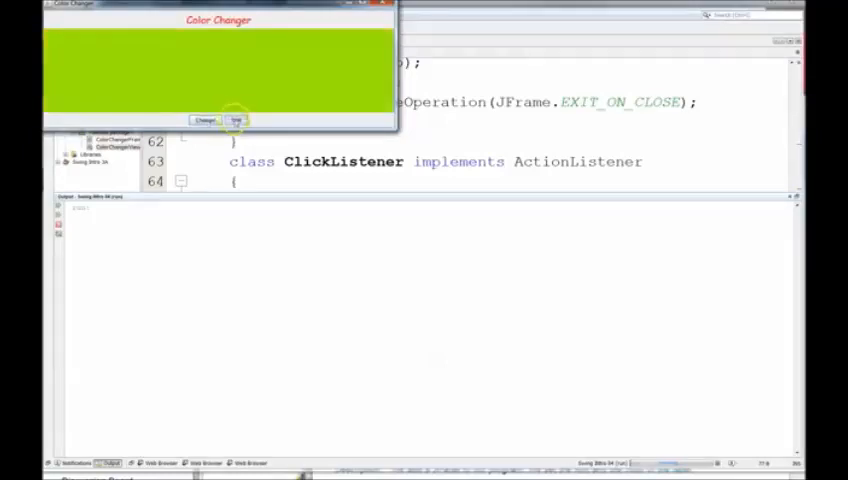
pyautogui.click(236, 120)
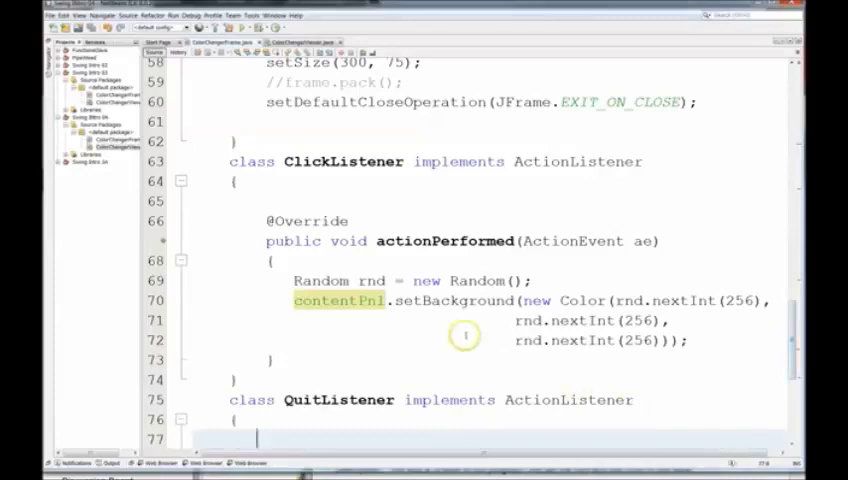
# Change the frame's setSize arguments from 300, 75 to 400, 400
pyautogui.scroll(3)
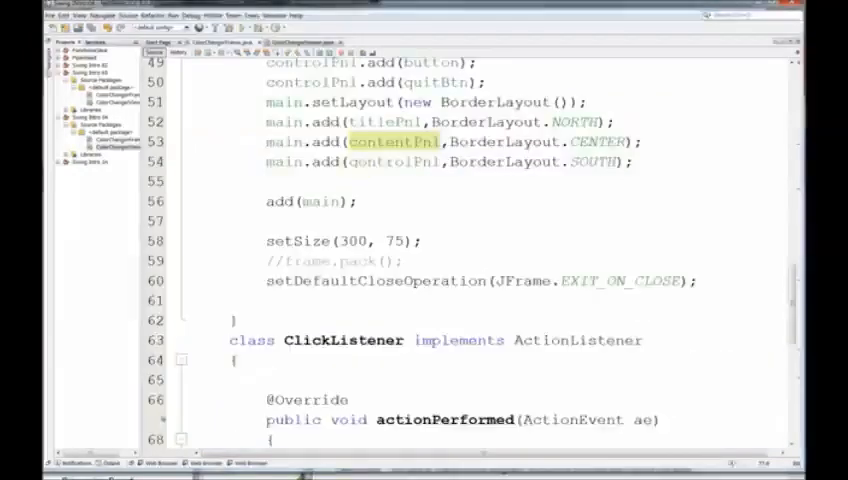
pyautogui.scroll(3)
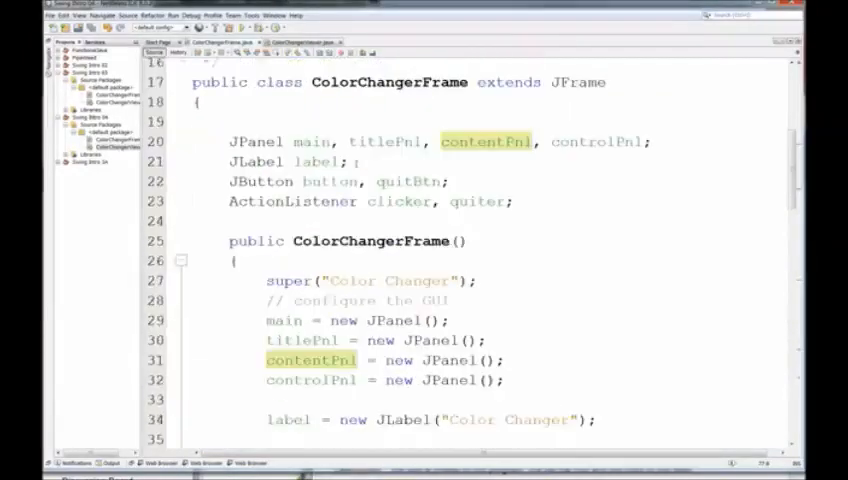
pyautogui.scroll(3)
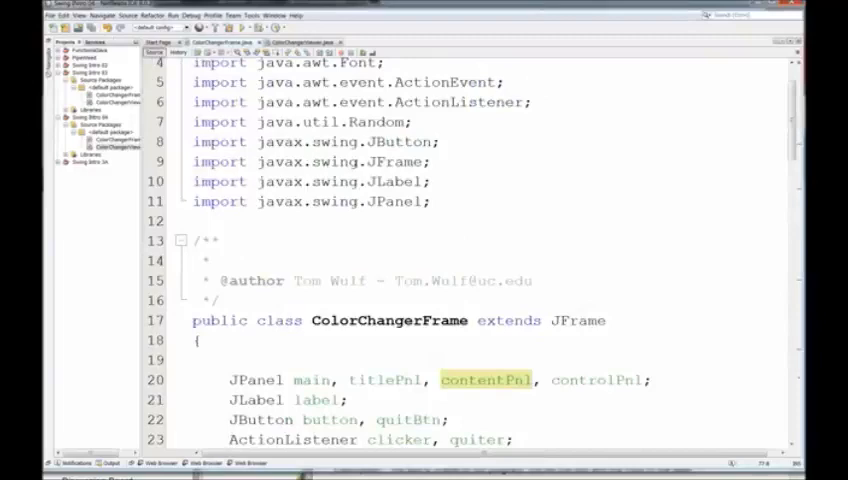
pyautogui.scroll(-3)
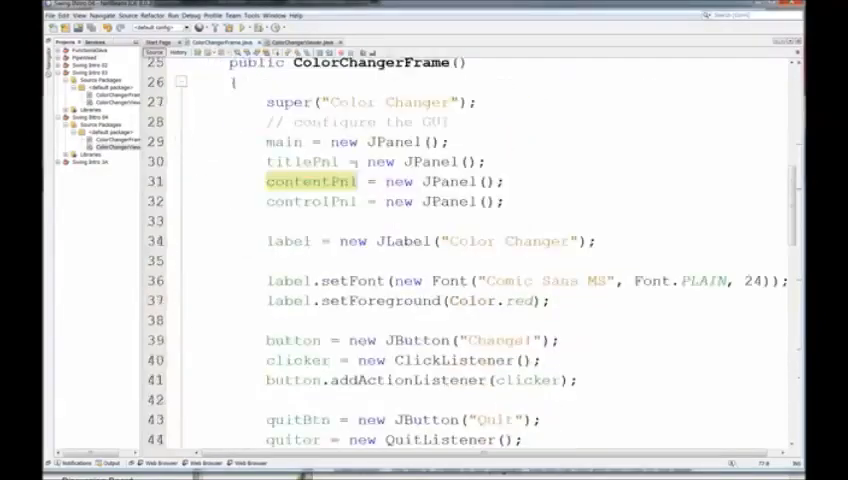
pyautogui.scroll(-3)
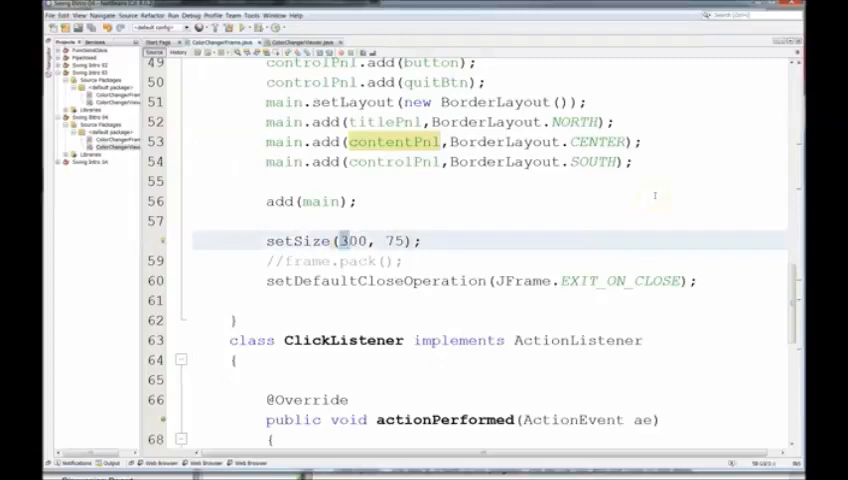
pyautogui.write('400')
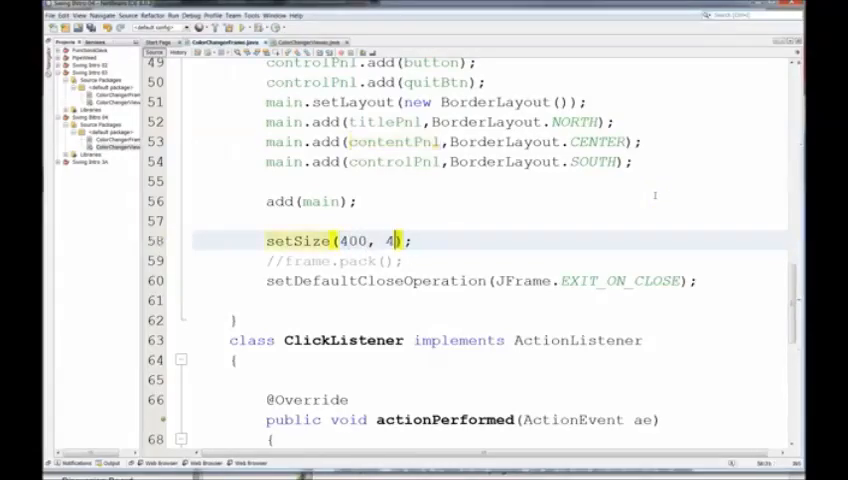
pyautogui.write('00')
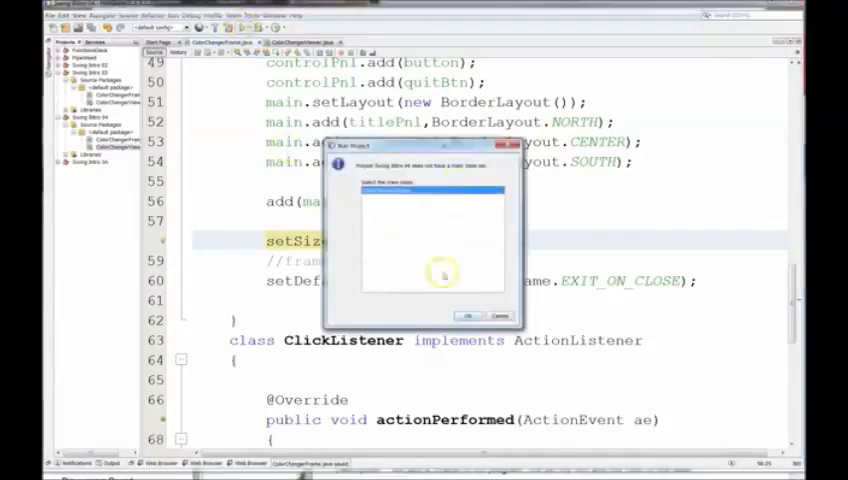
# Confirm the main class with OK and recolour the square window's centre panel three times
pyautogui.click(465, 316)
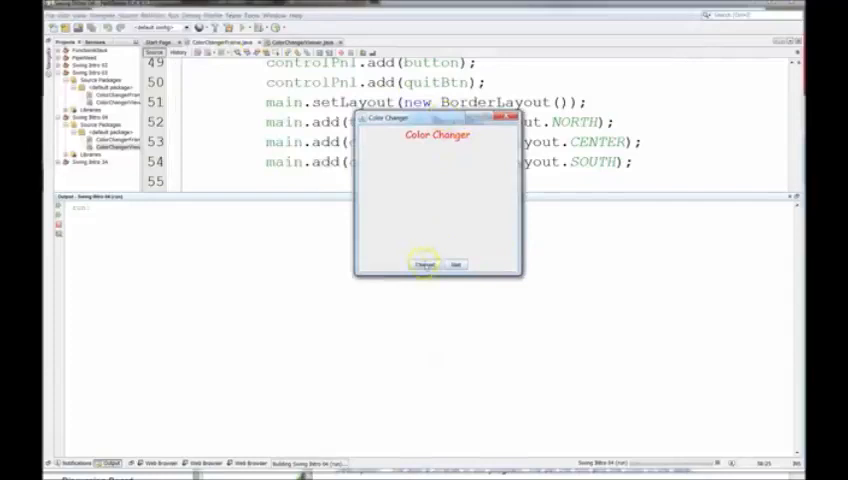
pyautogui.click(424, 264)
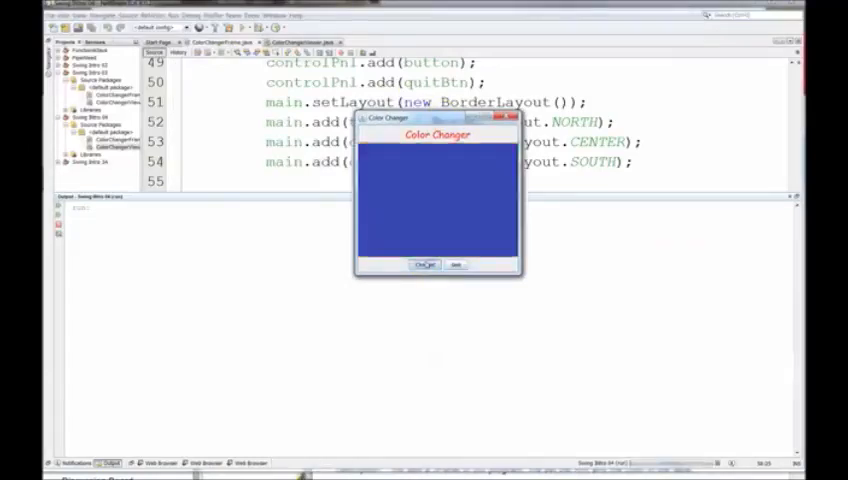
pyautogui.click(424, 265)
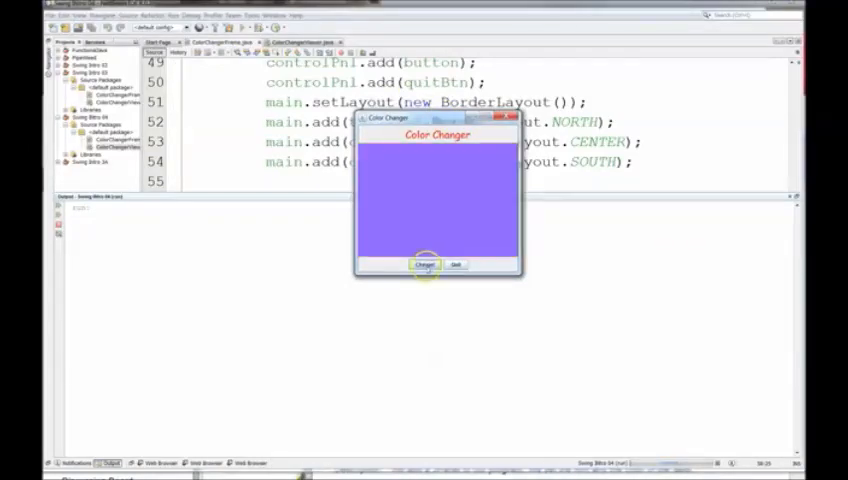
pyautogui.click(423, 264)
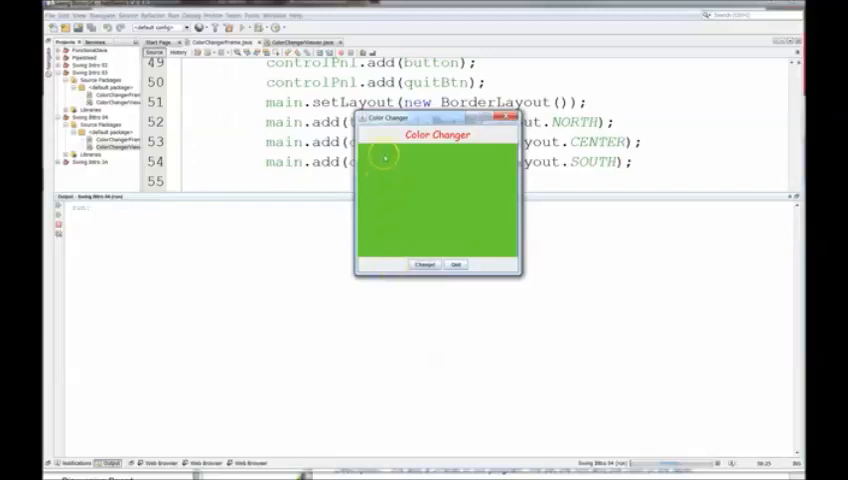
pyautogui.moveTo(343, 255)
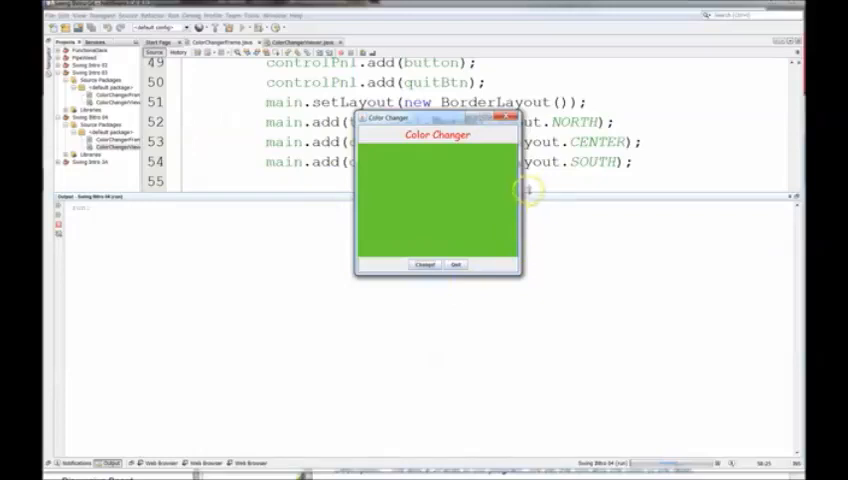
pyautogui.moveTo(480, 187)
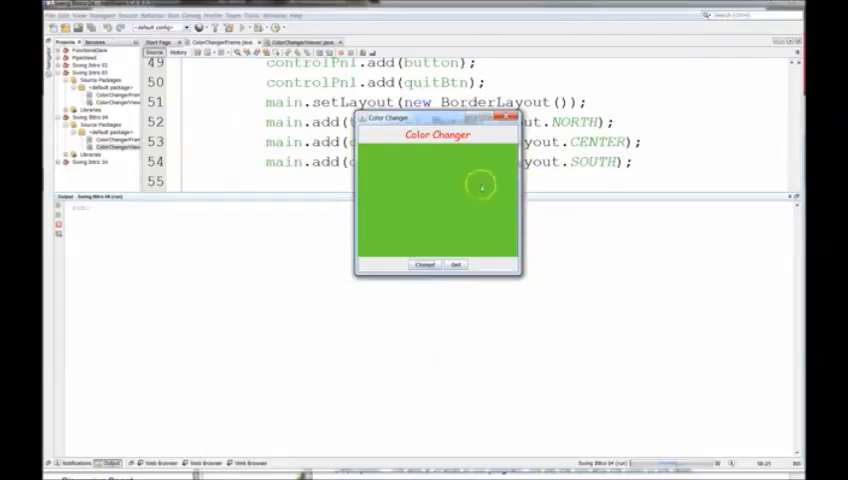
pyautogui.moveTo(615, 277)
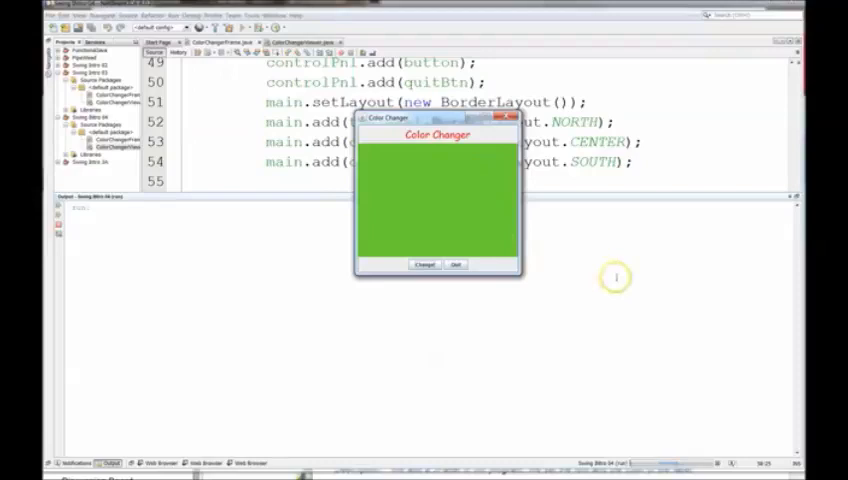
pyautogui.moveTo(616, 277)
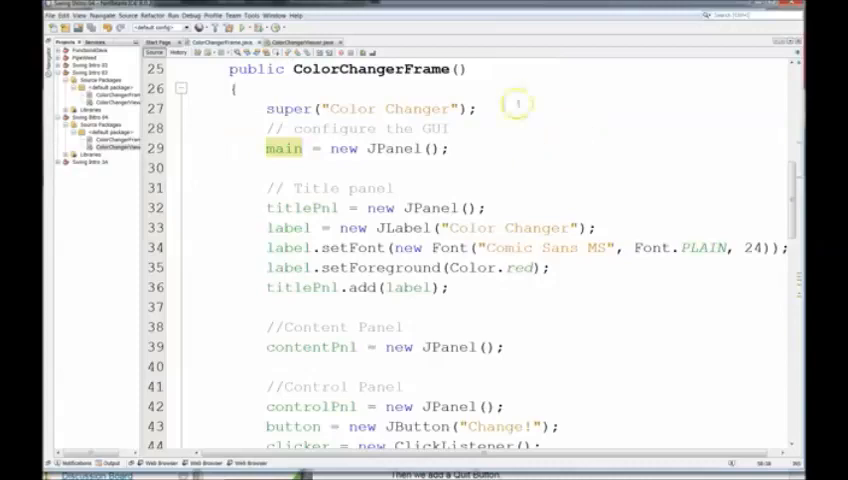
pyautogui.moveTo(573, 142)
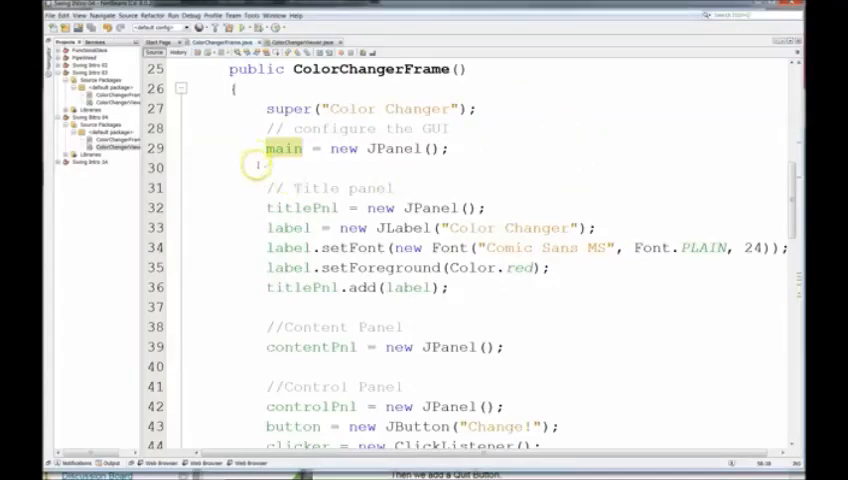
pyautogui.scroll(-3)
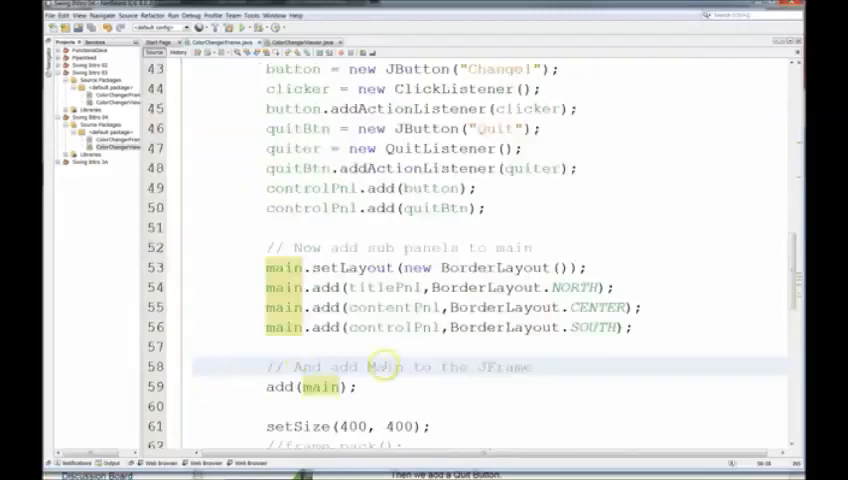
pyautogui.scroll(3)
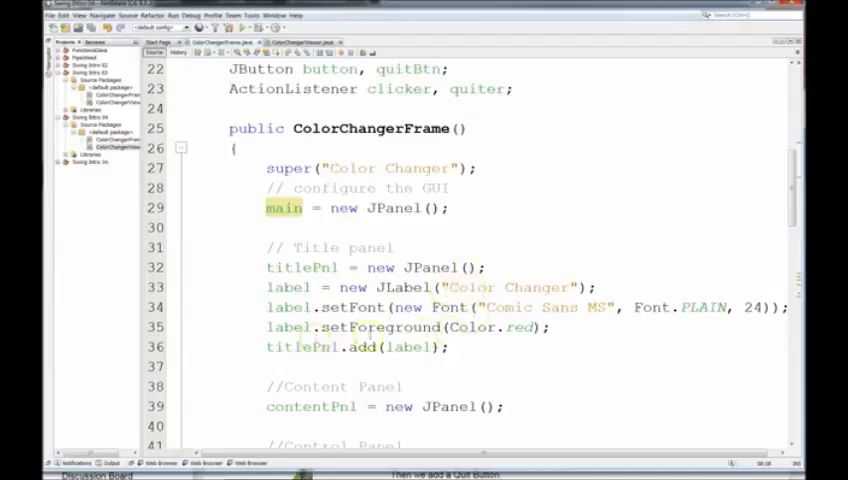
pyautogui.scroll(-3)
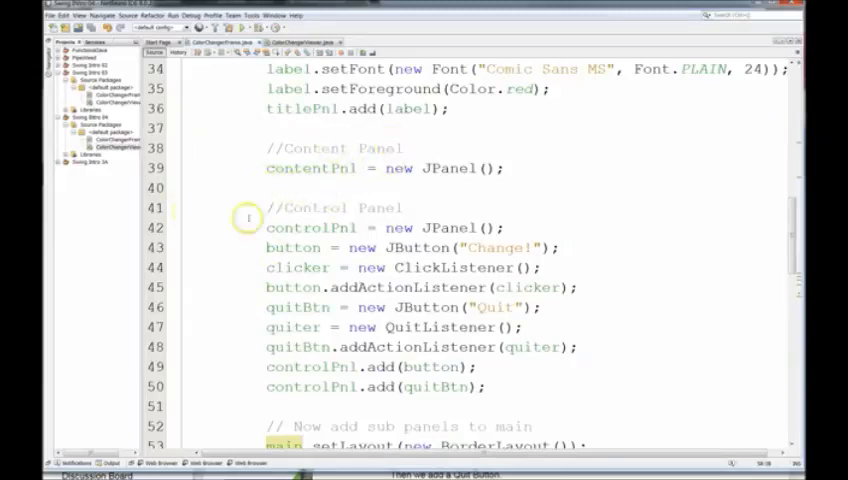
pyautogui.scroll(-3)
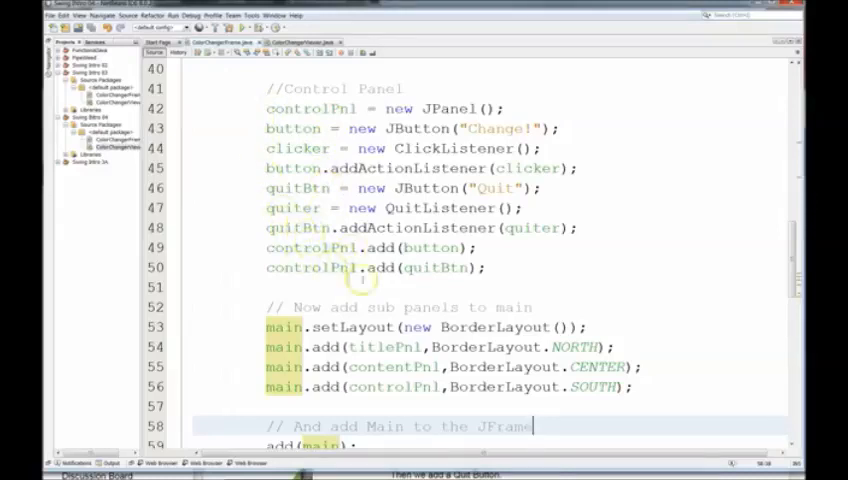
pyautogui.scroll(-3)
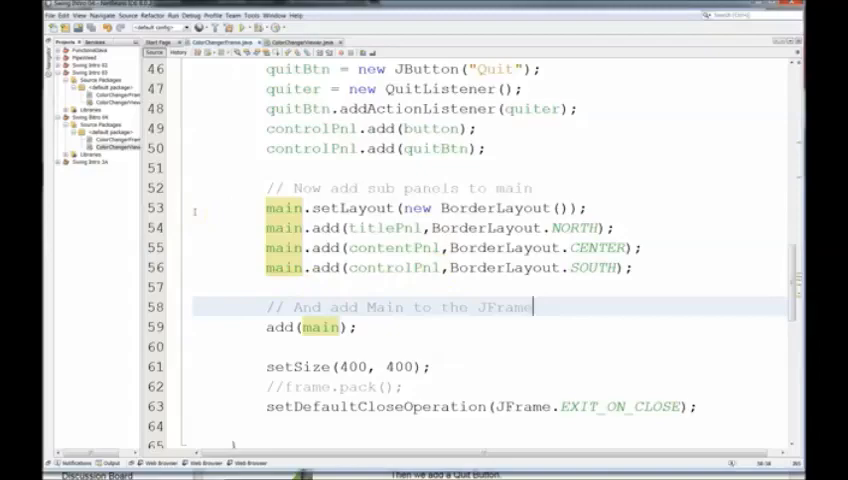
pyautogui.scroll(-3)
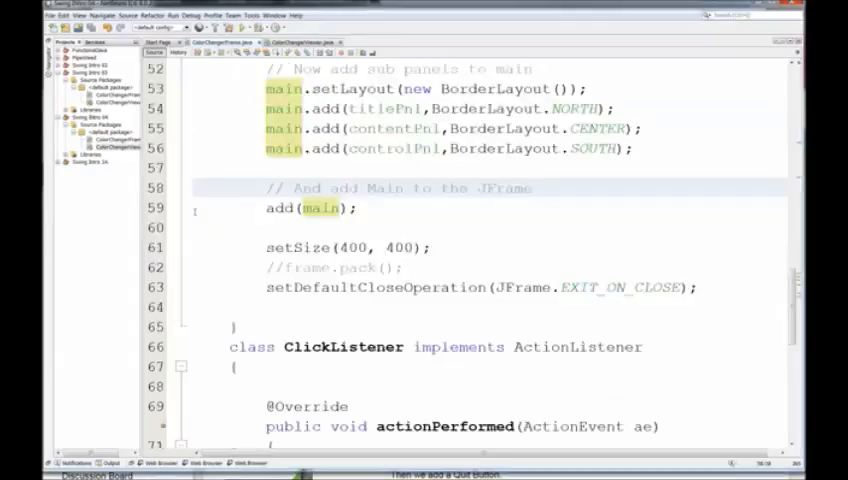
pyautogui.scroll(3)
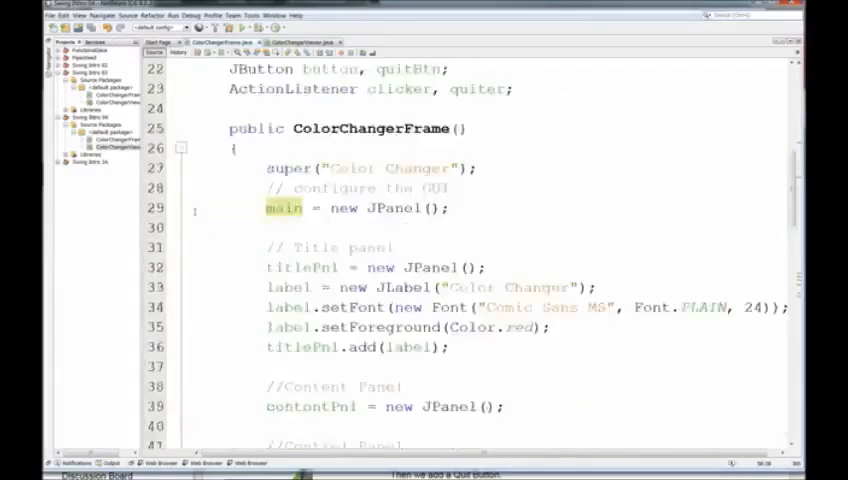
pyautogui.scroll(-3)
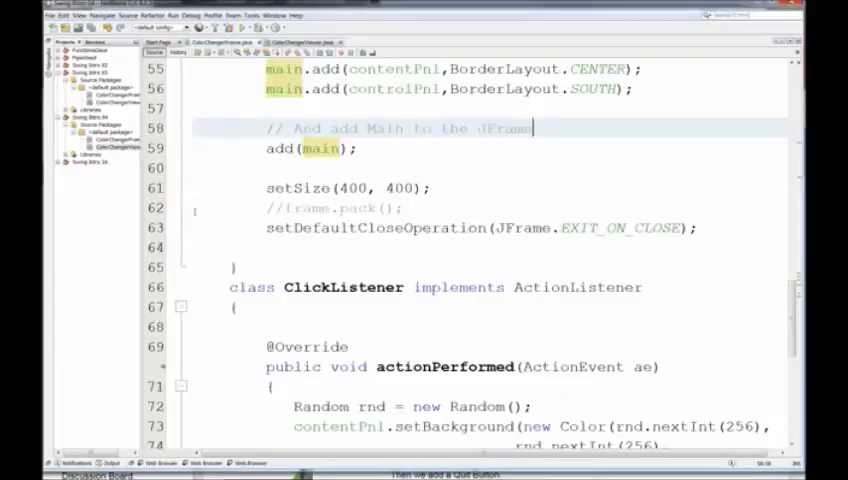
pyautogui.scroll(3)
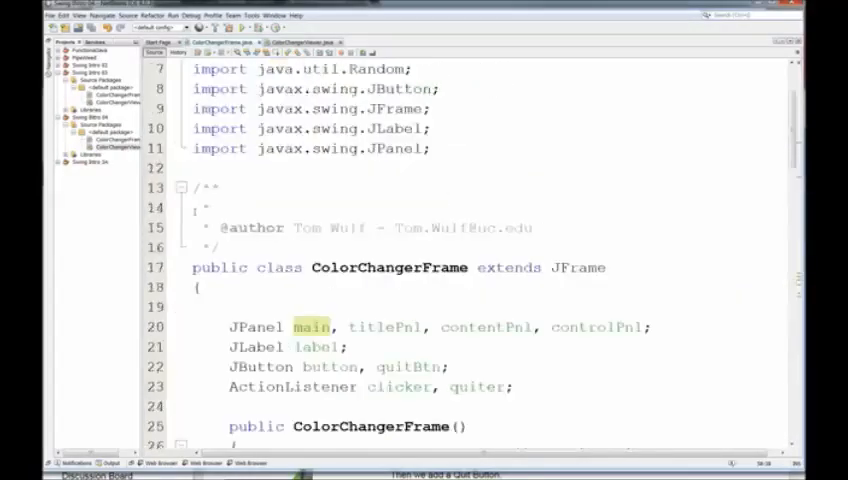
pyautogui.scroll(-3)
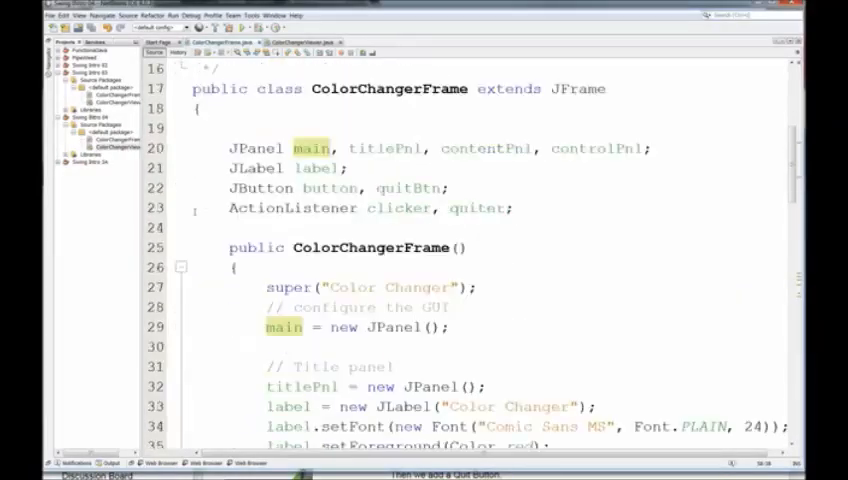
pyautogui.scroll(-3)
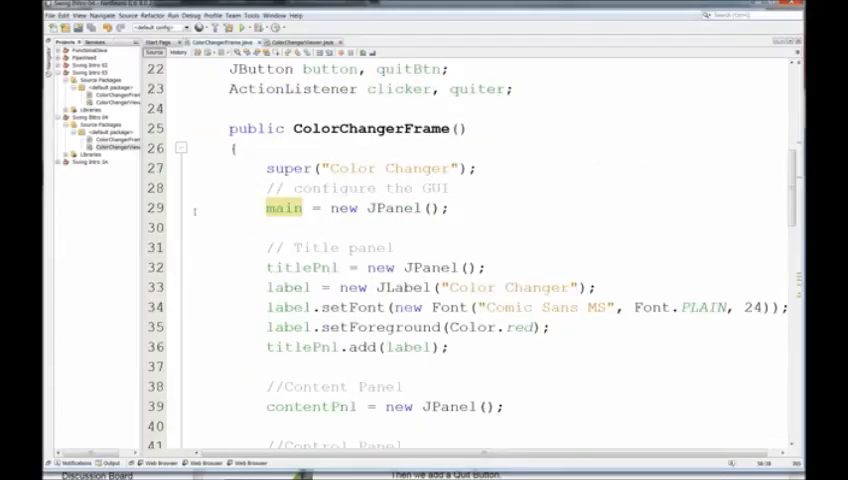
pyautogui.scroll(-3)
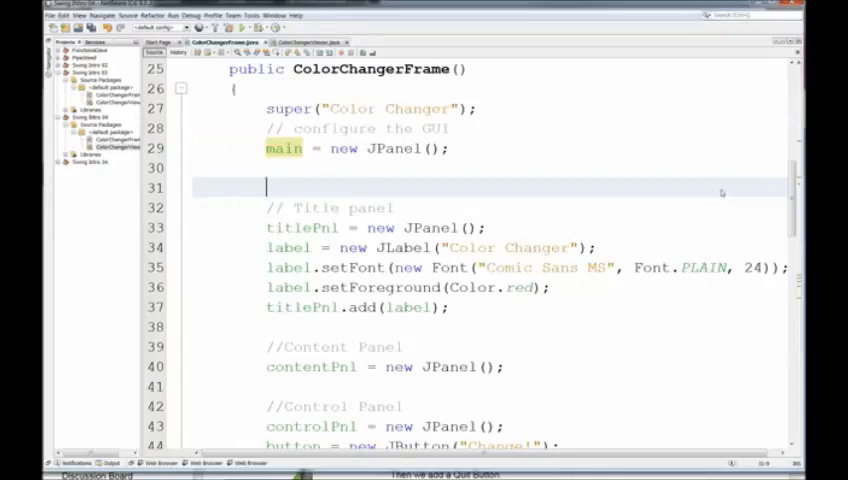
# Call createTitlePanel(); after main = new JPanel() and generate its private method stub
pyautogui.write('create')
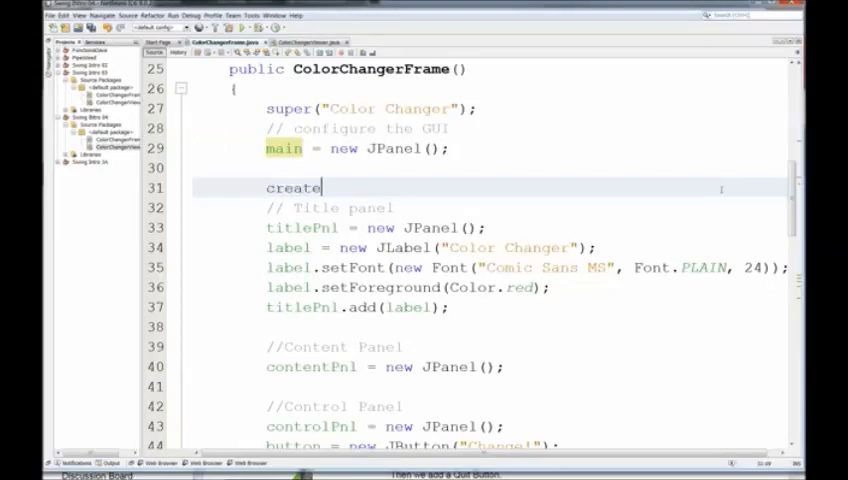
pyautogui.write('TitleP')
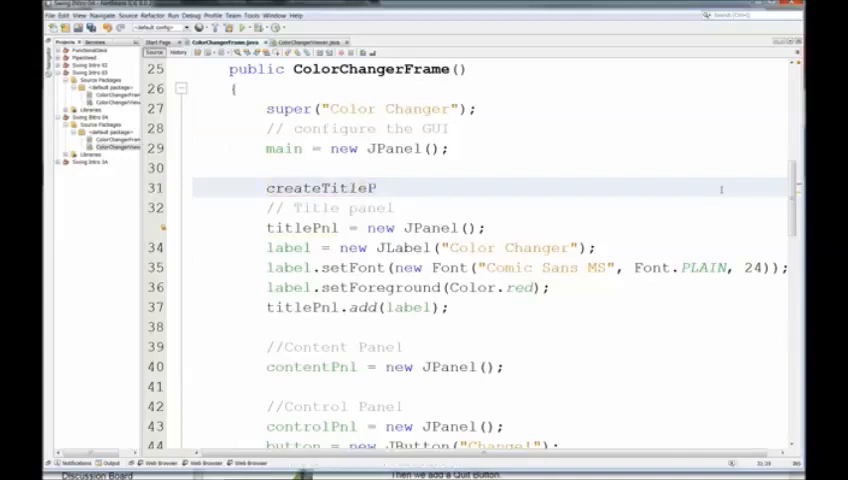
pyautogui.write('anel')
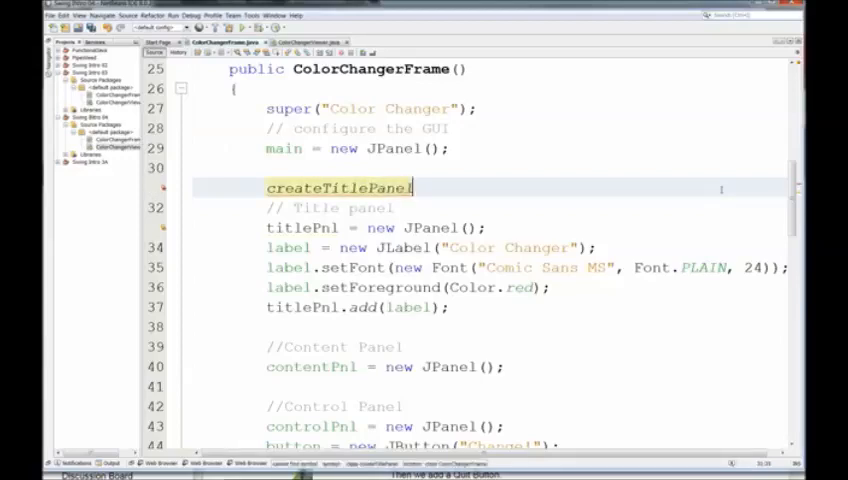
pyautogui.write('();')
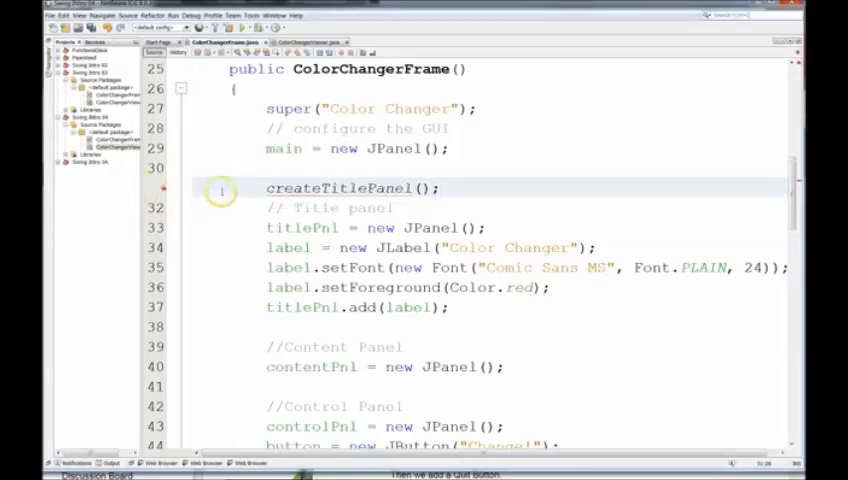
pyautogui.scroll(-3)
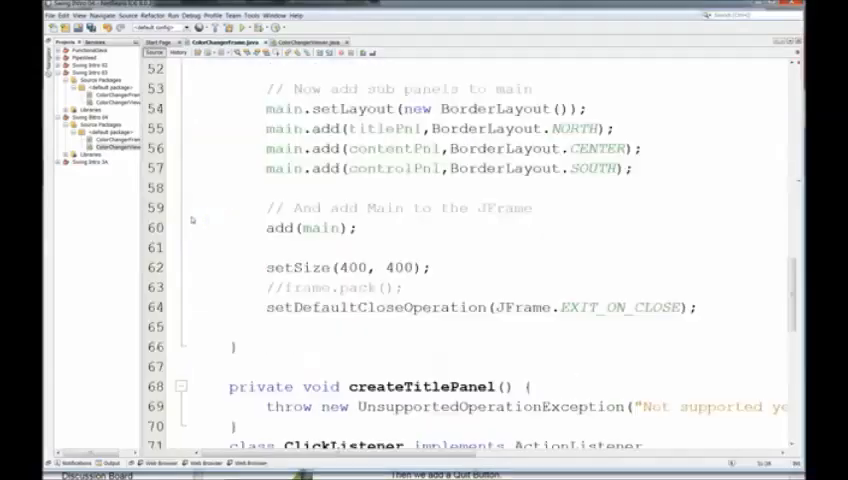
# Remove the UnsupportedOperationException throw line from createTitlePanel, leaving its body empty
pyautogui.scroll(-3)
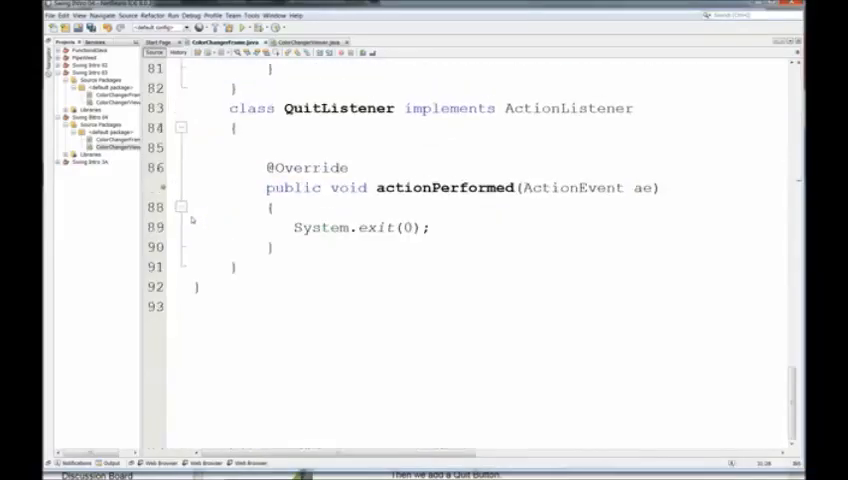
pyautogui.scroll(3)
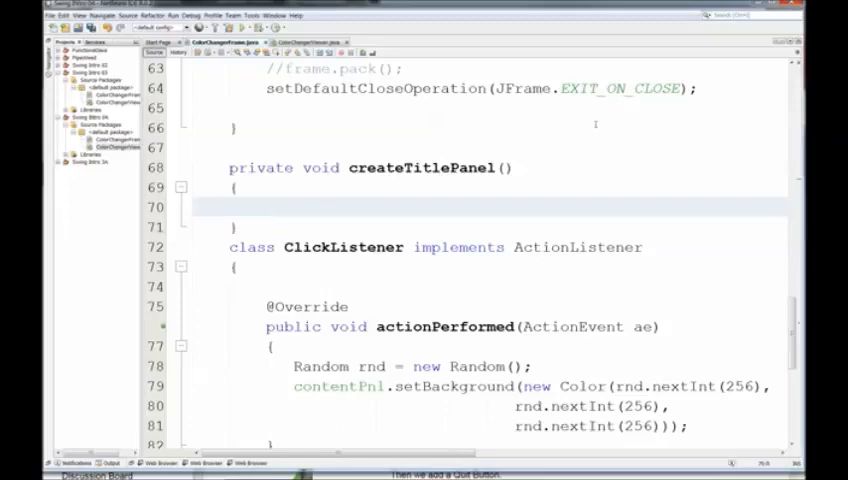
pyautogui.scroll(3)
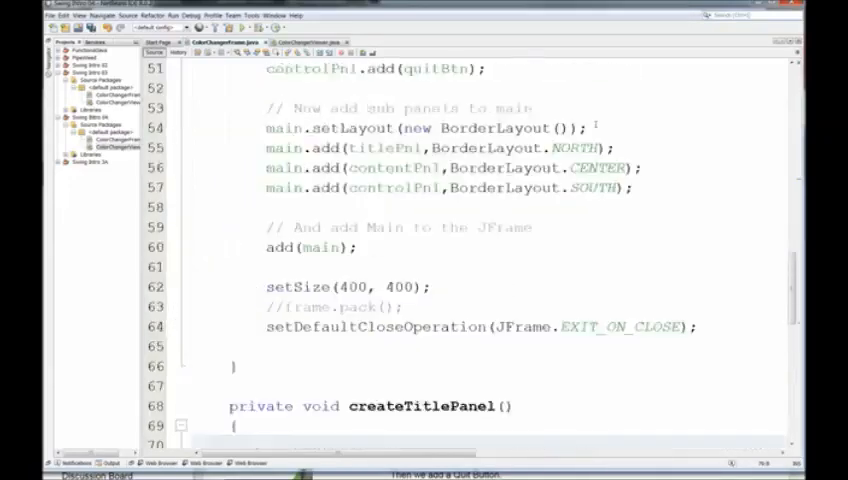
pyautogui.scroll(3)
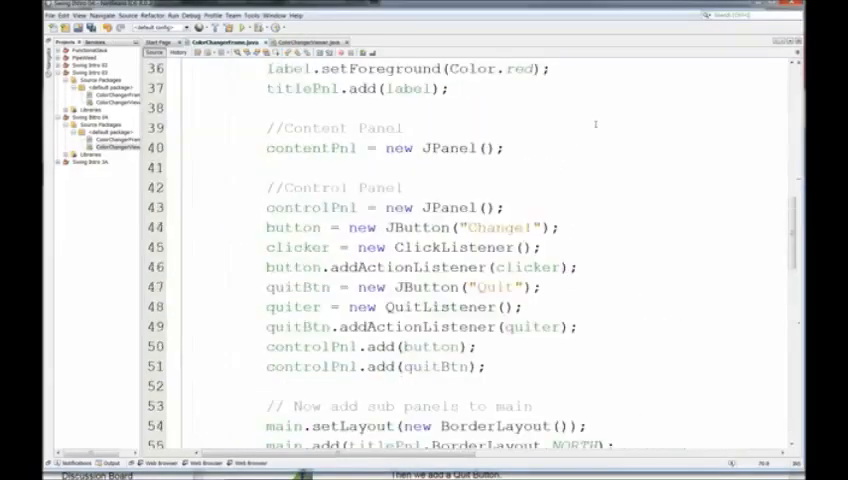
pyautogui.scroll(3)
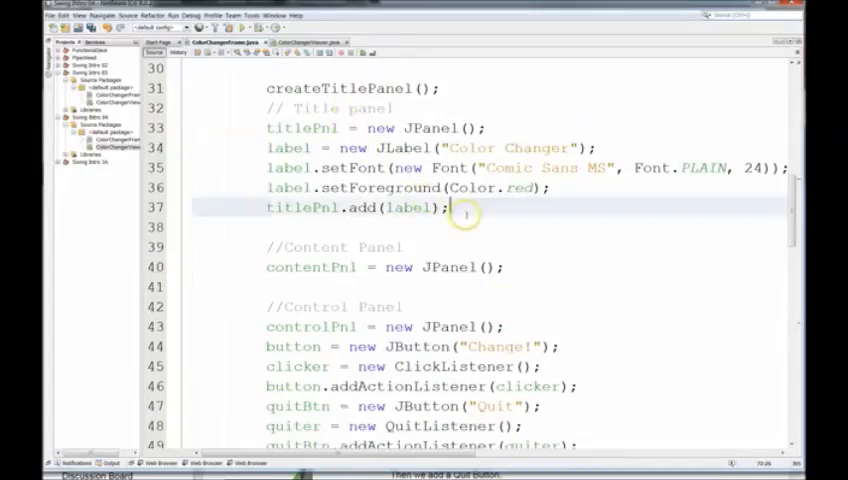
pyautogui.moveTo(465, 207); pyautogui.dragTo(190, 108)
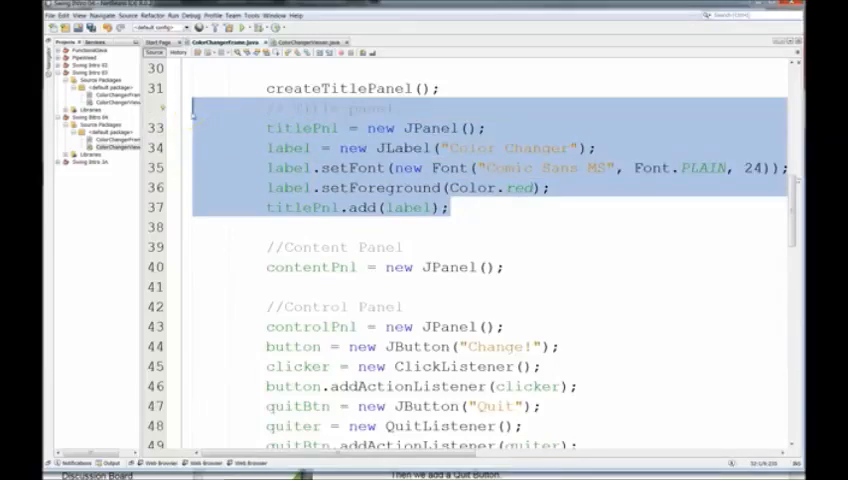
# Cut the Title panel lines from the constructor and paste them into createTitlePanel
pyautogui.scroll(-3)
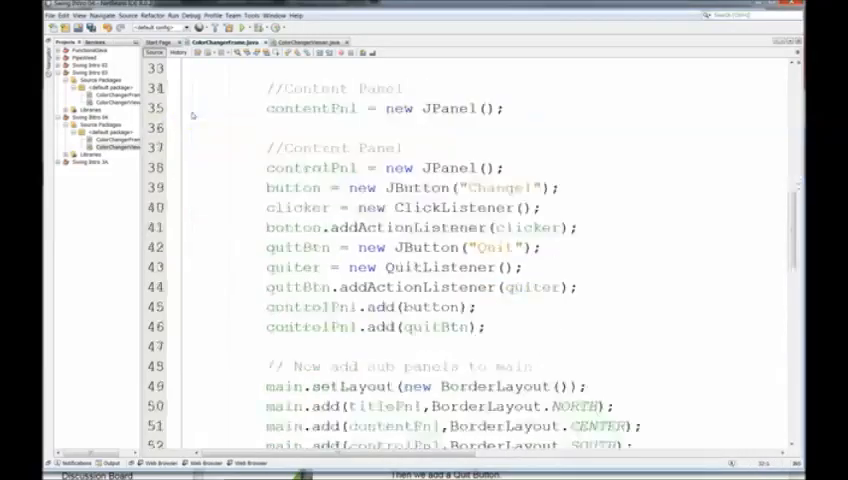
pyautogui.scroll(-3)
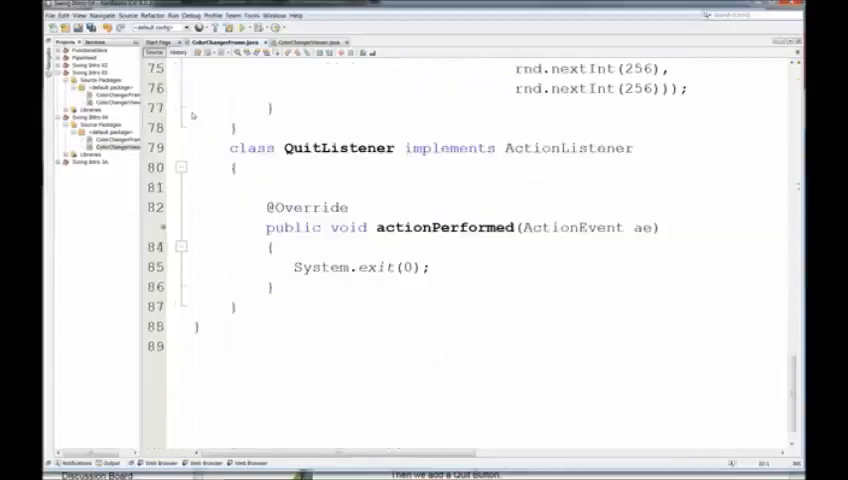
pyautogui.scroll(3)
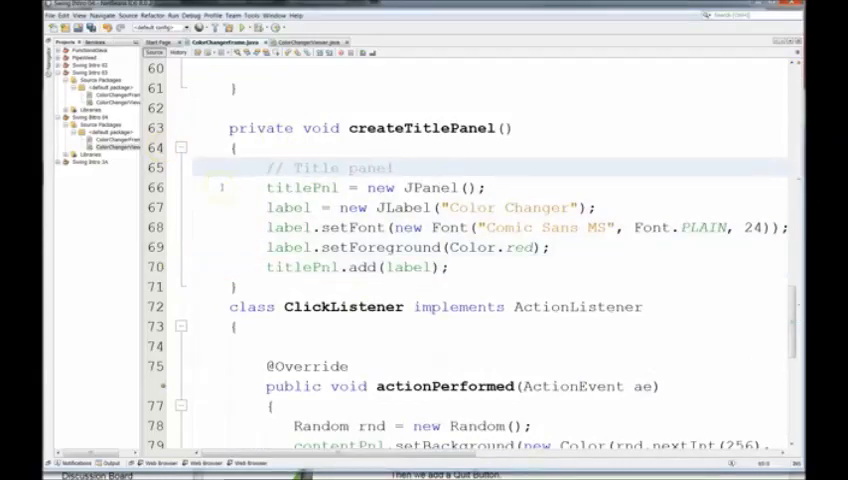
pyautogui.scroll(3)
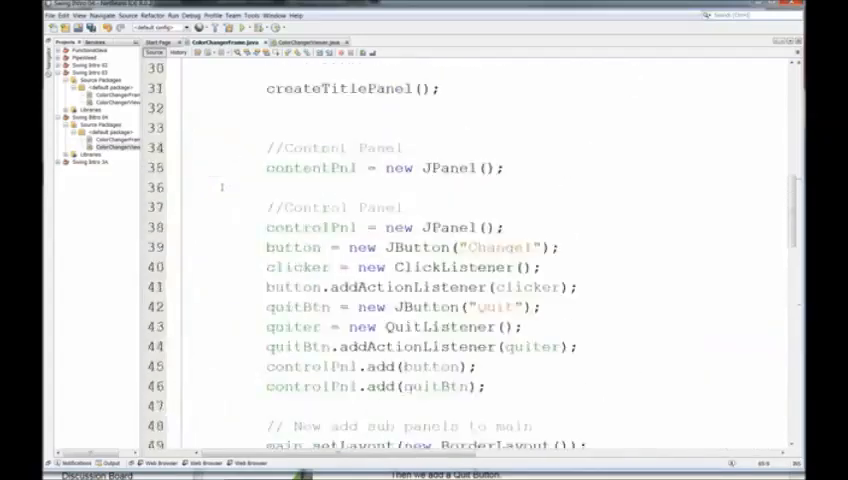
pyautogui.scroll(3)
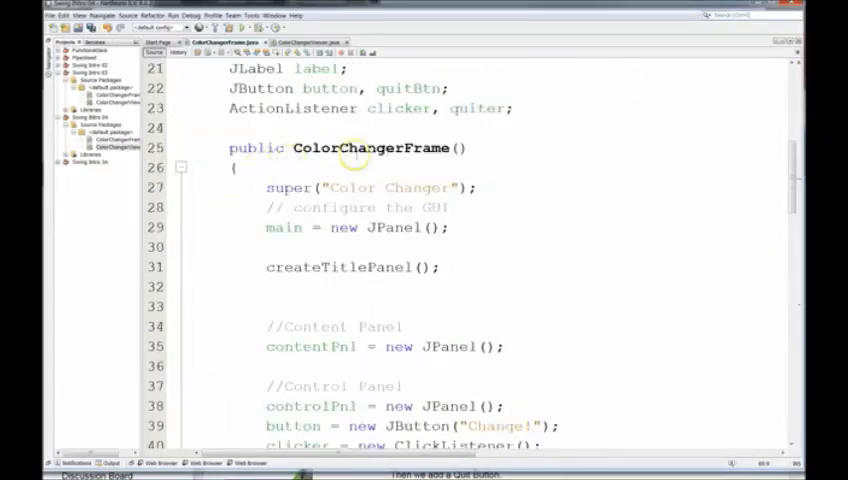
pyautogui.scroll(-3)
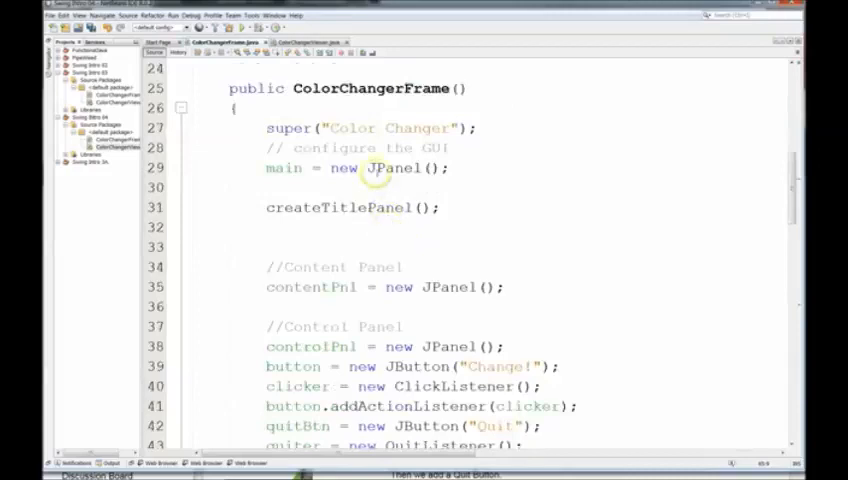
pyautogui.scroll(-3)
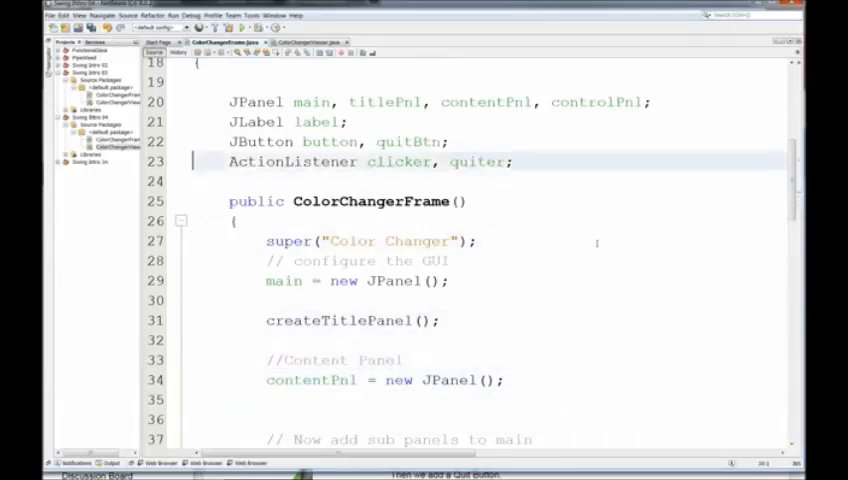
# Write the createControlPanel(); call on line 36, after the content panel is created
pyautogui.click(340, 142)
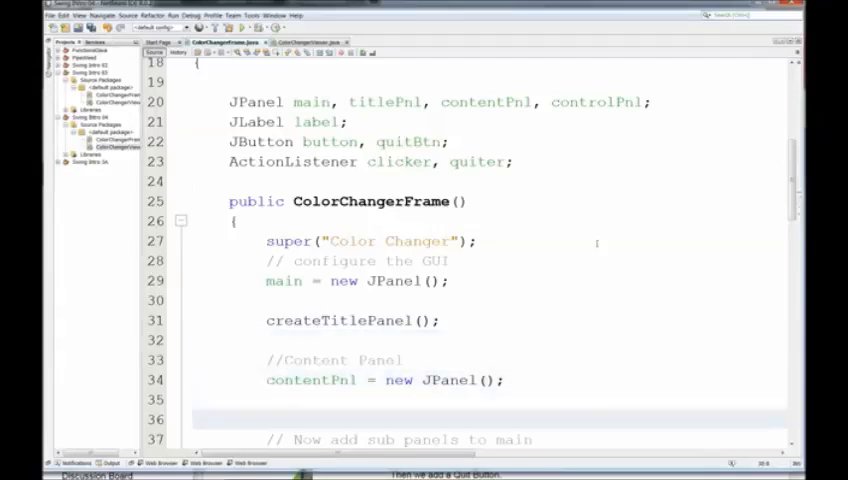
pyautogui.write('createCon')
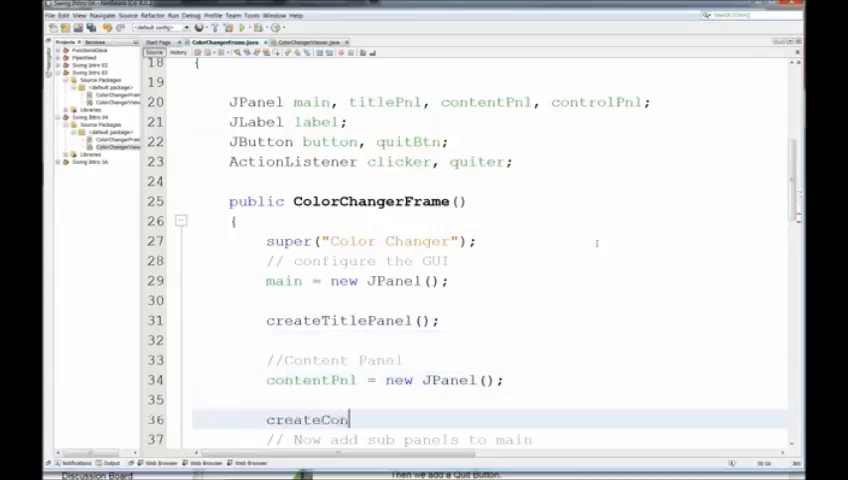
pyautogui.write('trolPanel')
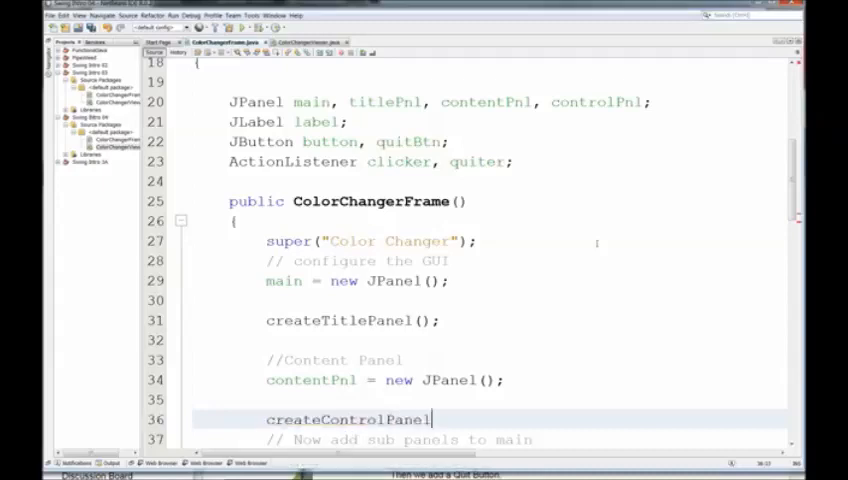
pyautogui.write('()')
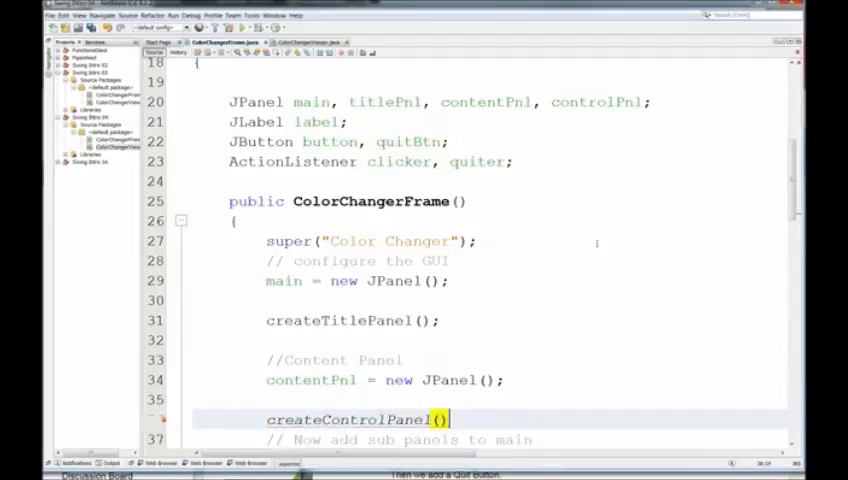
pyautogui.write(';')
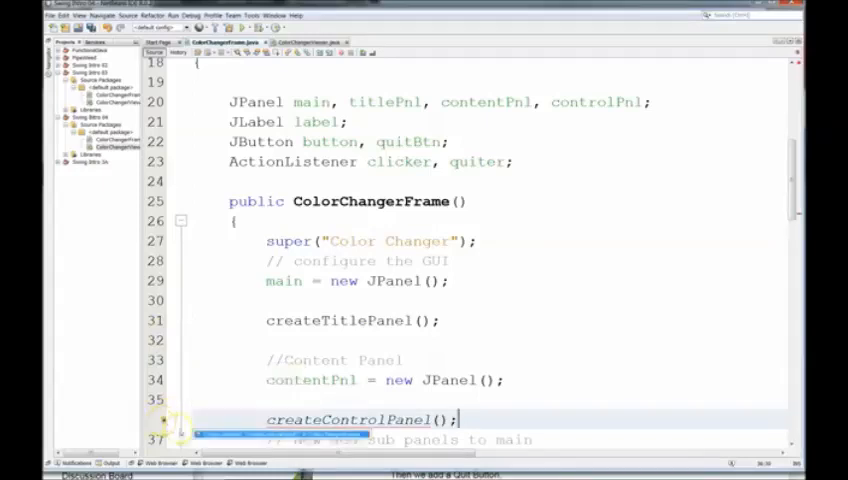
pyautogui.scroll(-3)
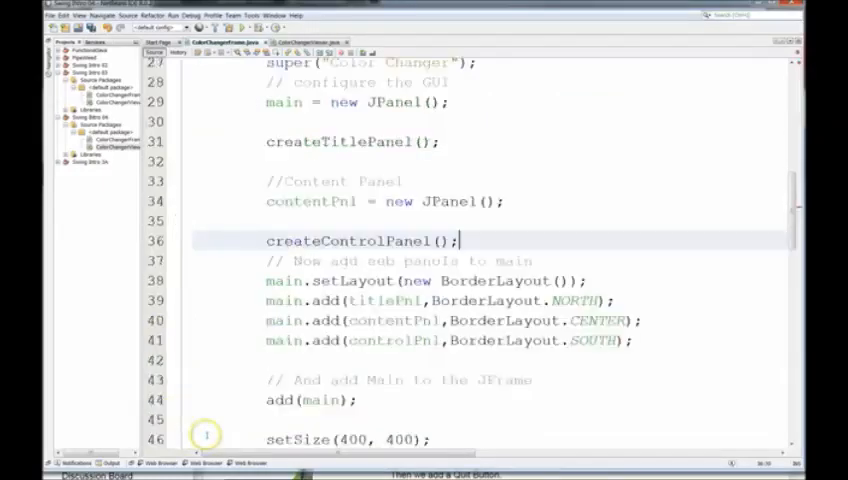
# Replace the generated createControlPanel stub with the constructor's control panel code, buttons and listeners
pyautogui.scroll(-3)
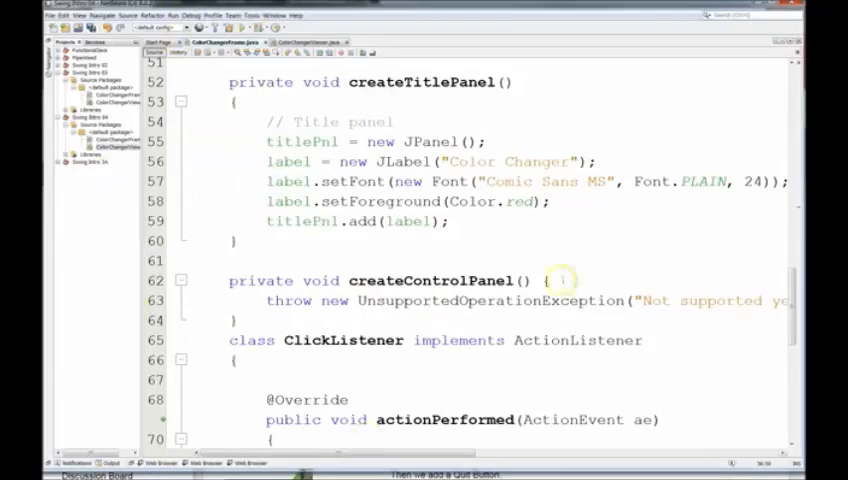
pyautogui.scroll(3)
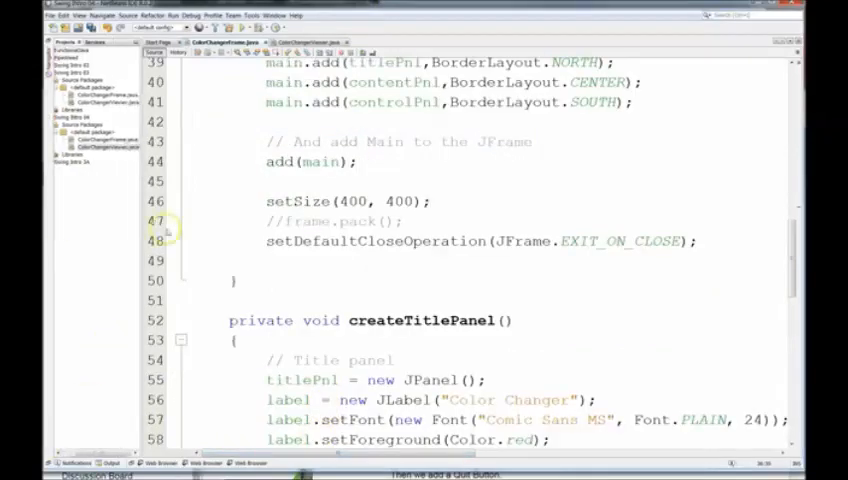
pyautogui.scroll(-3)
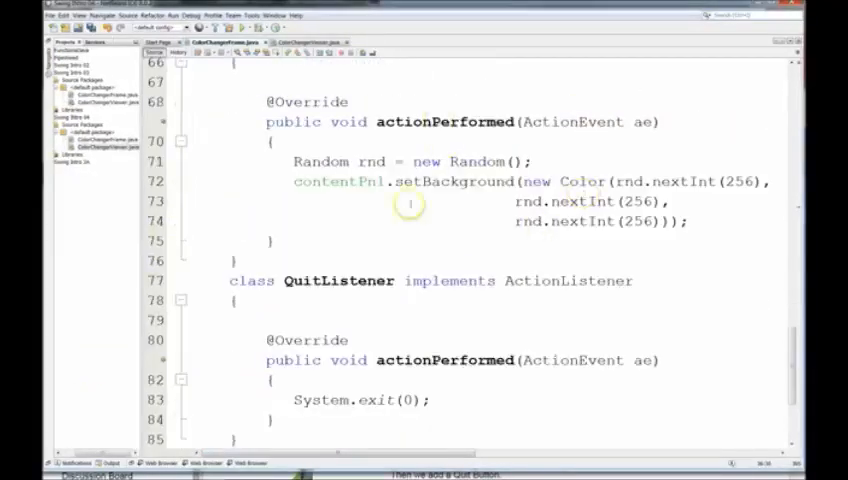
pyautogui.scroll(3)
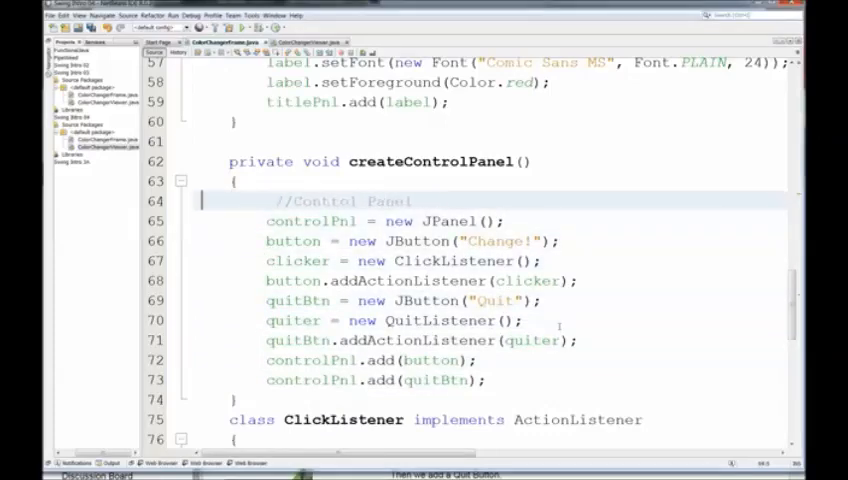
pyautogui.scroll(3)
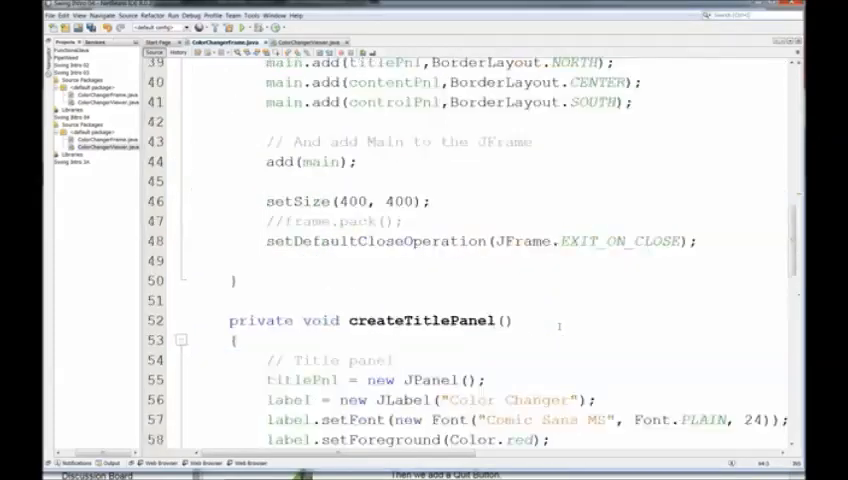
pyautogui.scroll(3)
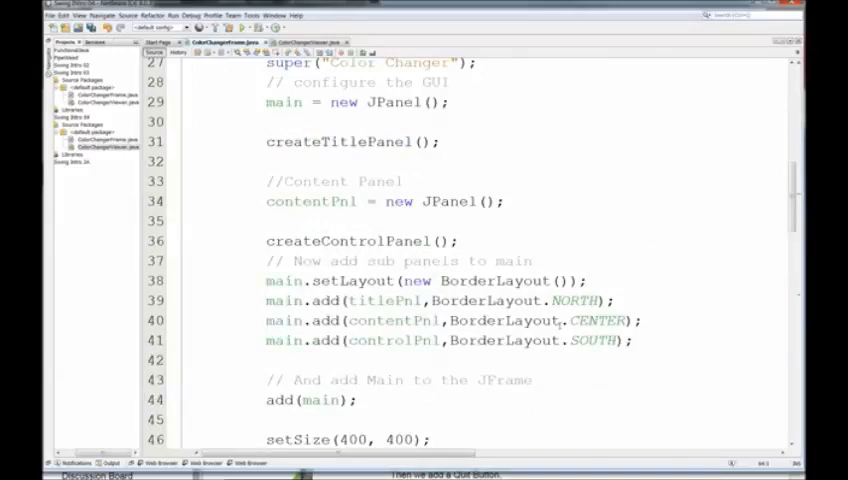
pyautogui.scroll(-3)
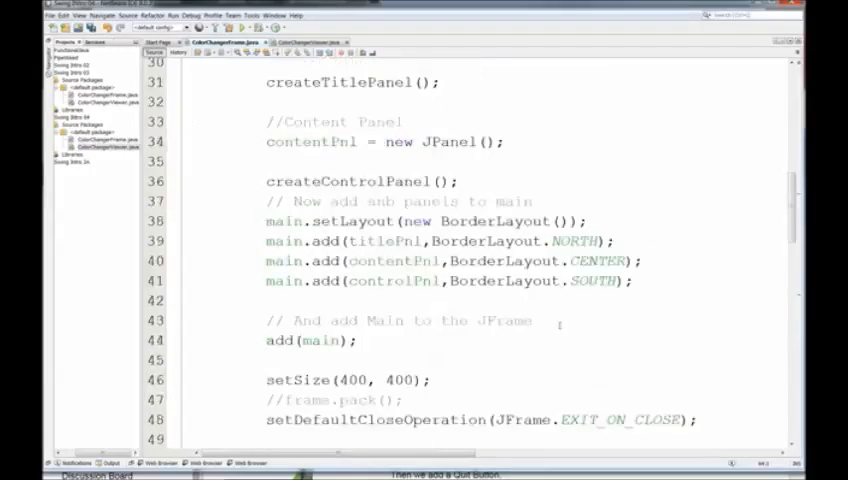
pyautogui.scroll(3)
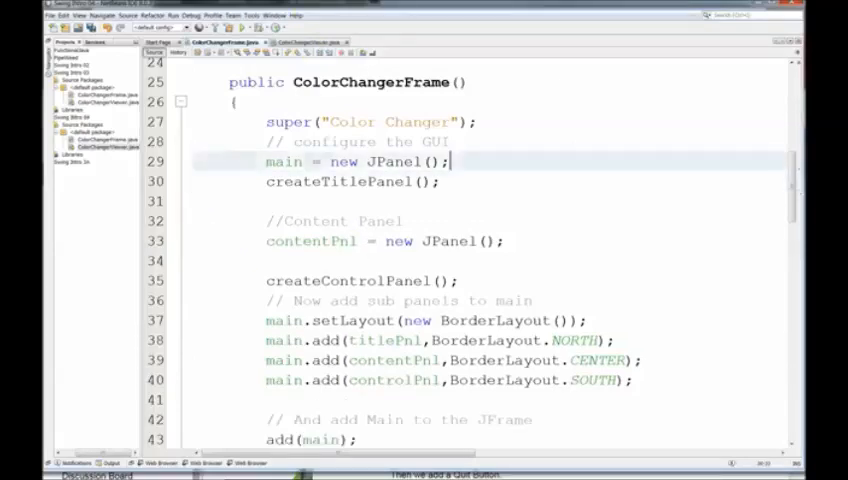
# Delete the blank line and //Content Panel comment, compacting the four panel setup lines
pyautogui.click(268, 201)
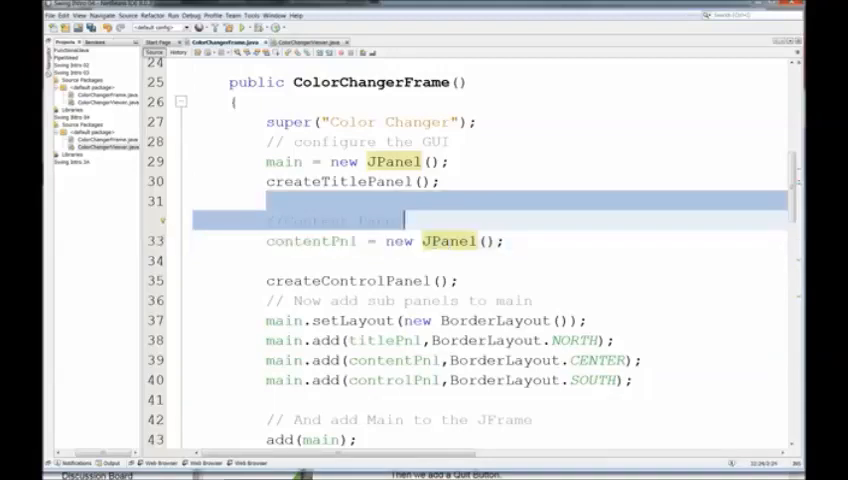
pyautogui.press('Delete')
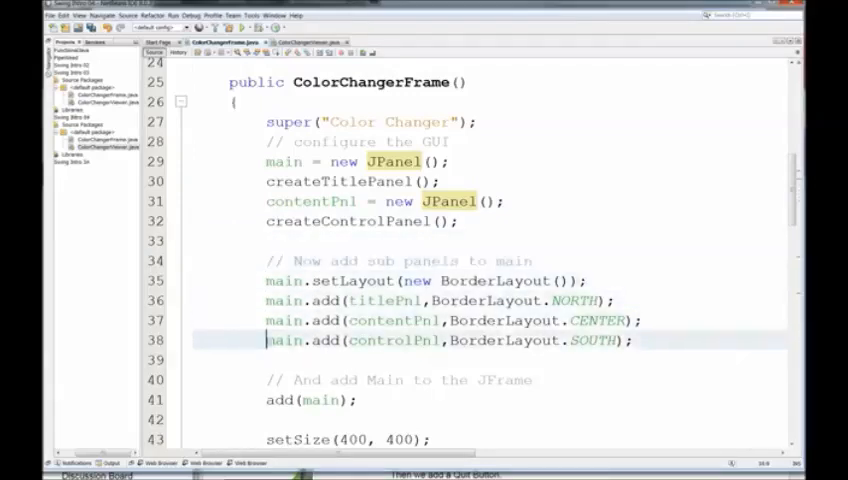
pyautogui.doubleClick(283, 161)
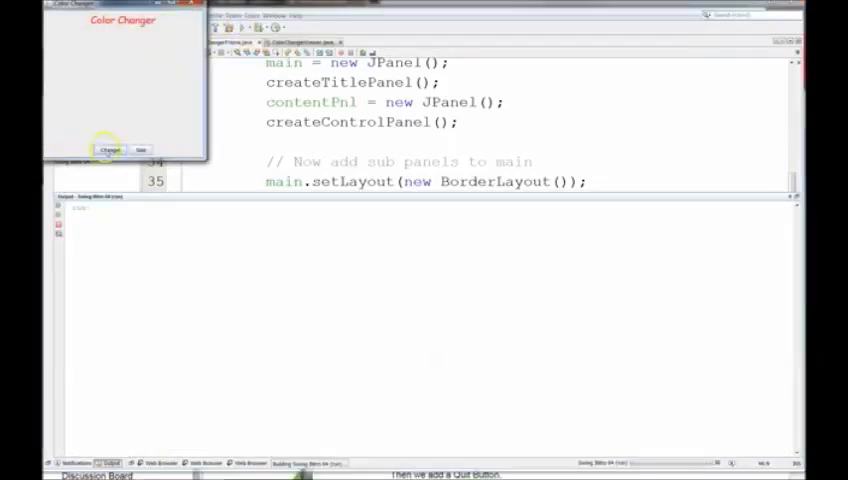
# Run the Color Changer app, try Change!, and close its window
pyautogui.click(109, 149)
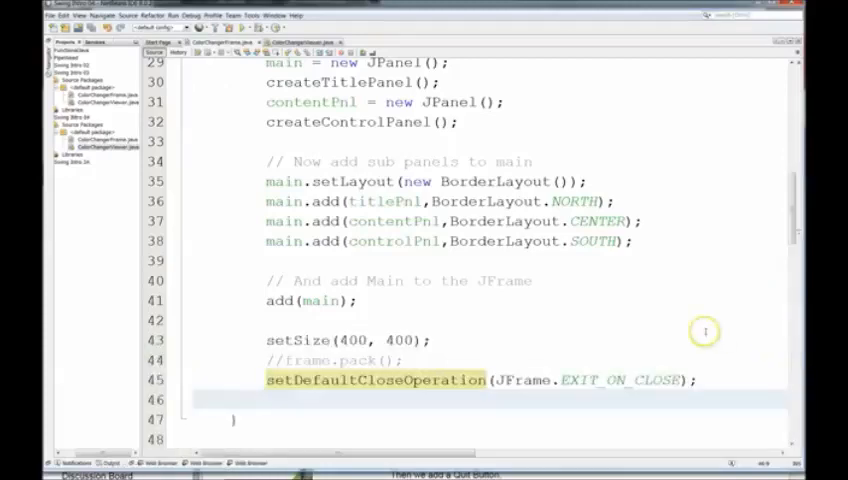
pyautogui.scroll(3)
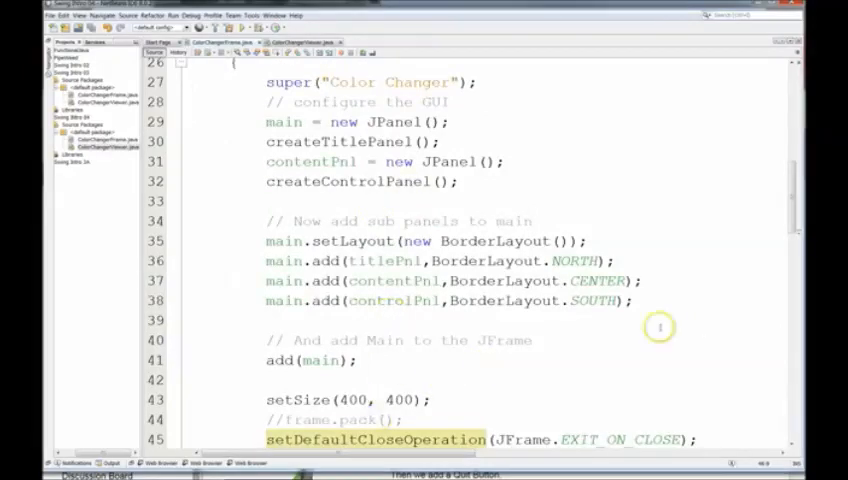
pyautogui.scroll(-3)
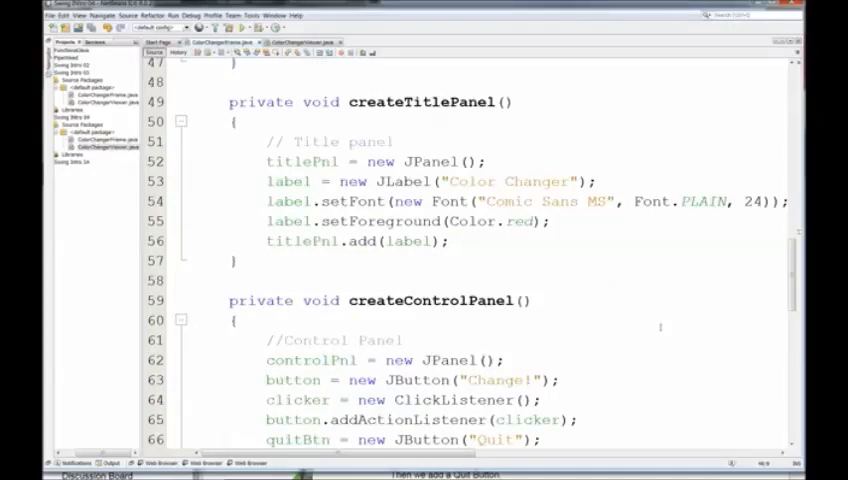
pyautogui.scroll(-3)
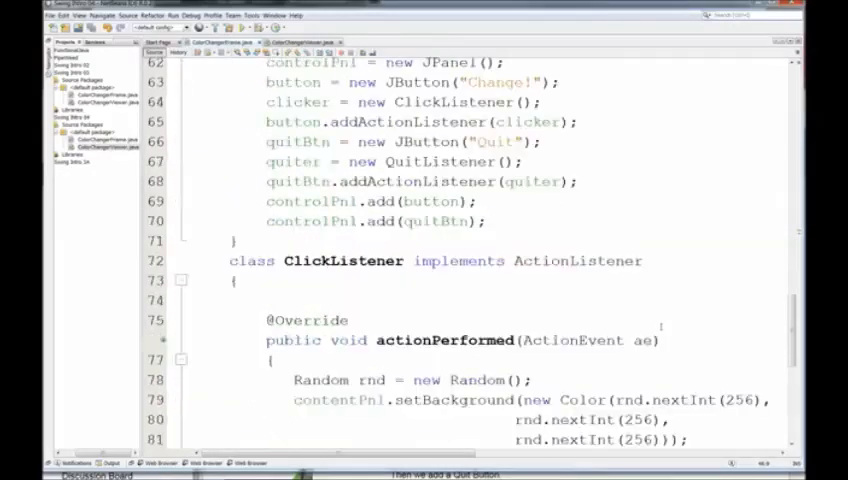
pyautogui.scroll(-3)
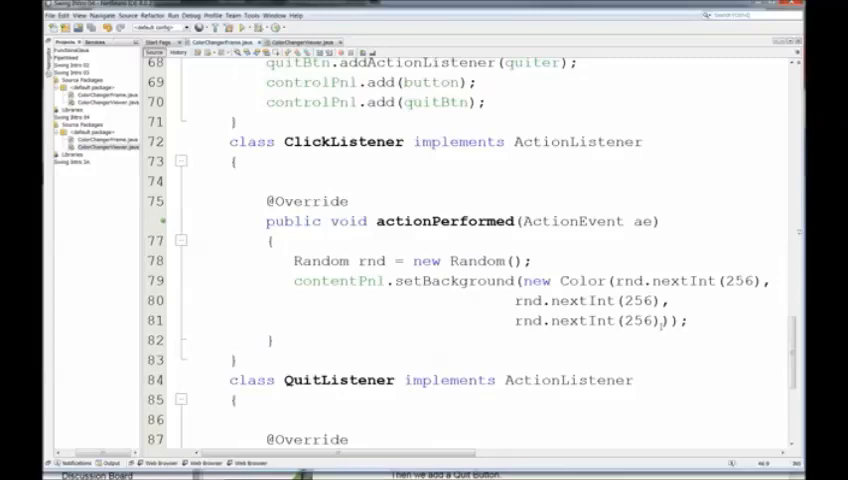
pyautogui.scroll(-3)
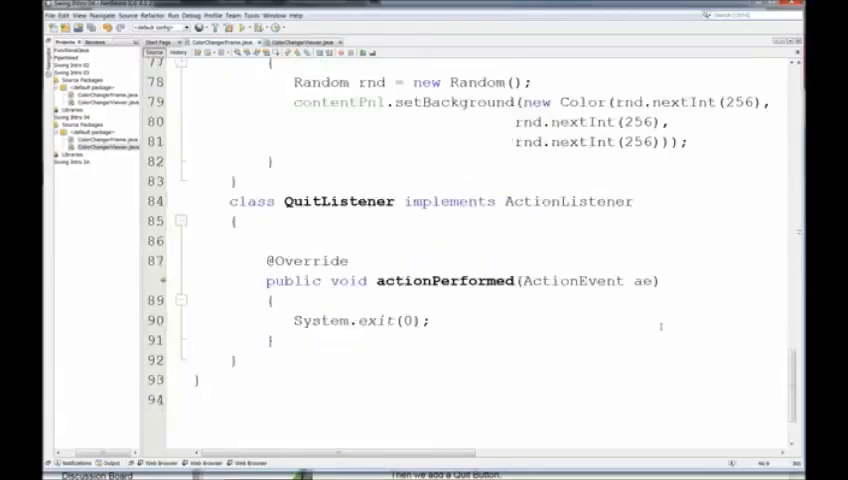
pyautogui.scroll(3)
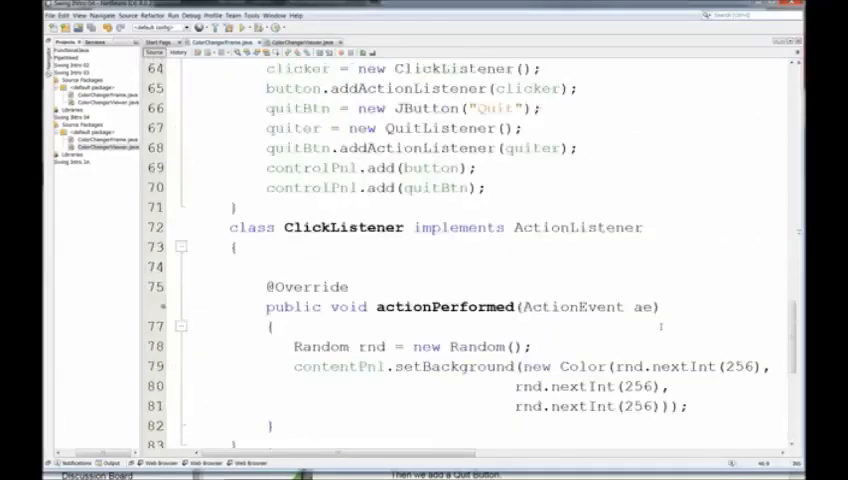
pyautogui.scroll(3)
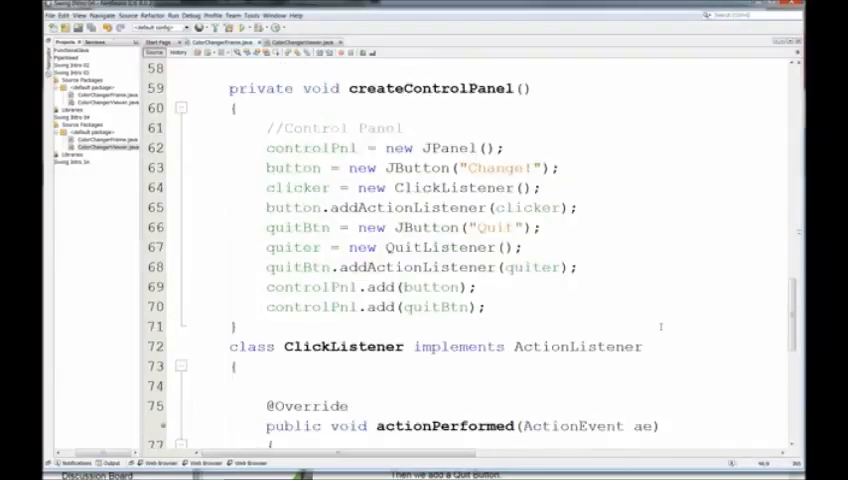
pyautogui.scroll(-3)
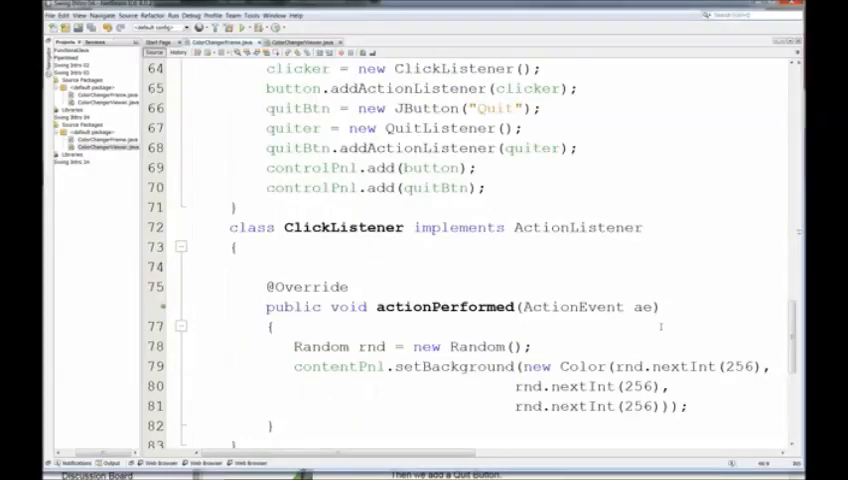
pyautogui.scroll(-3)
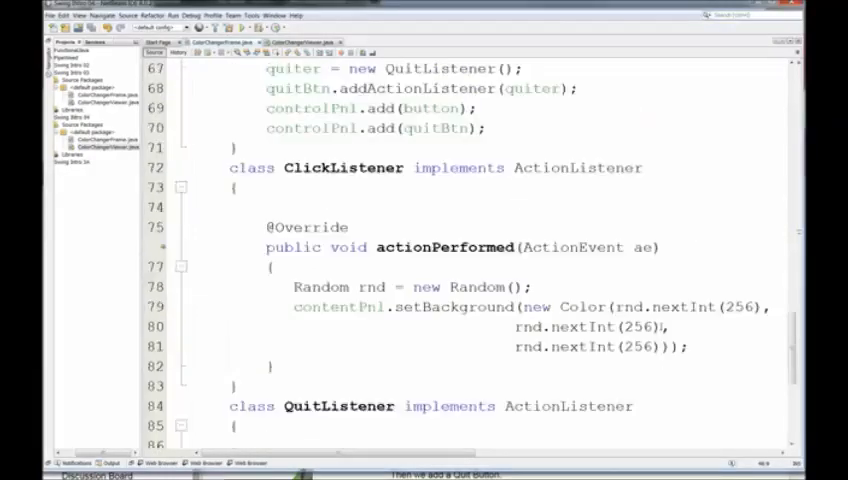
pyautogui.scroll(3)
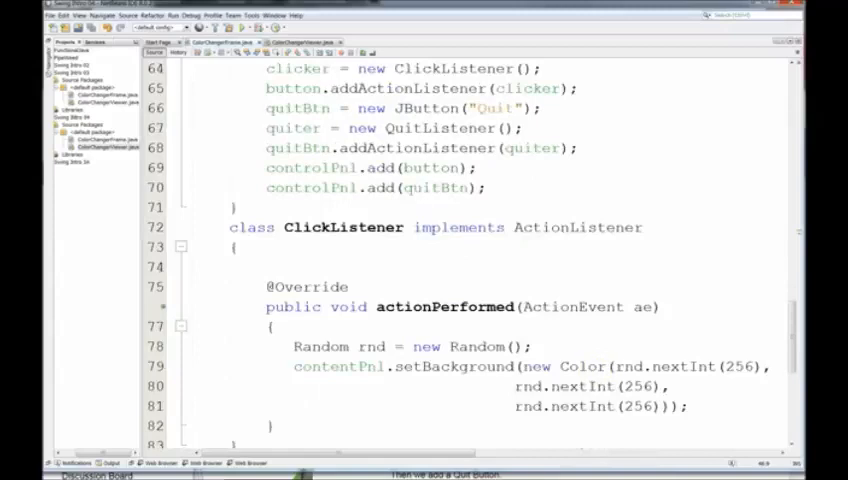